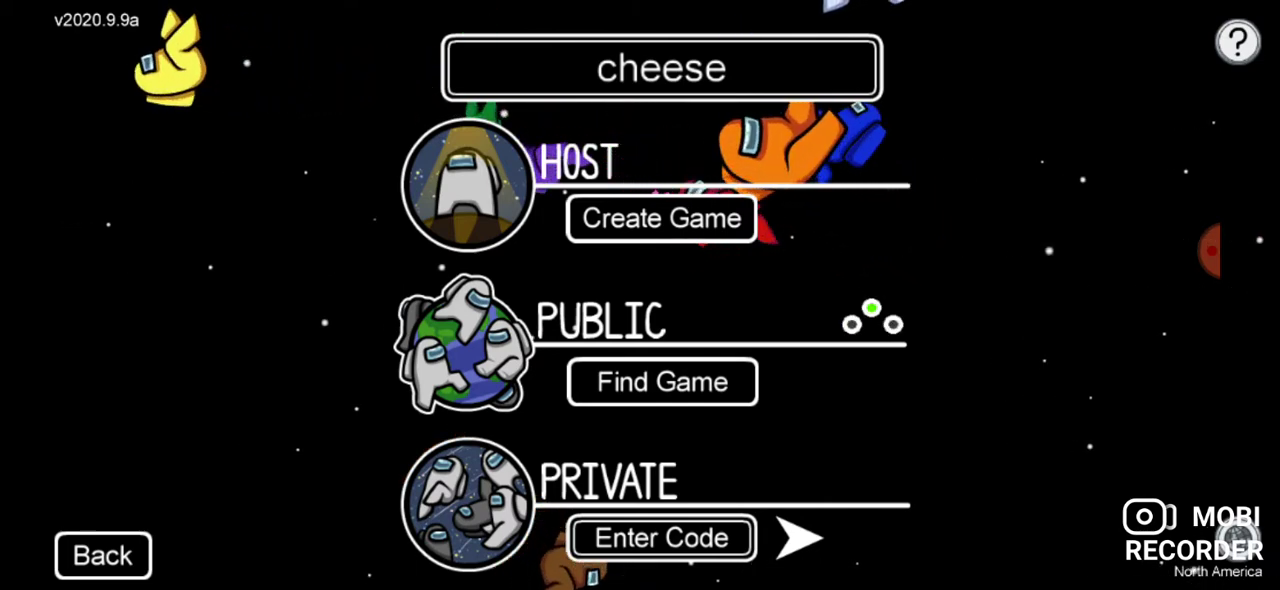
Join an online match and wait for the round to start on the Skeld.
{"action": "left_click", "coordinate": [662, 382]}
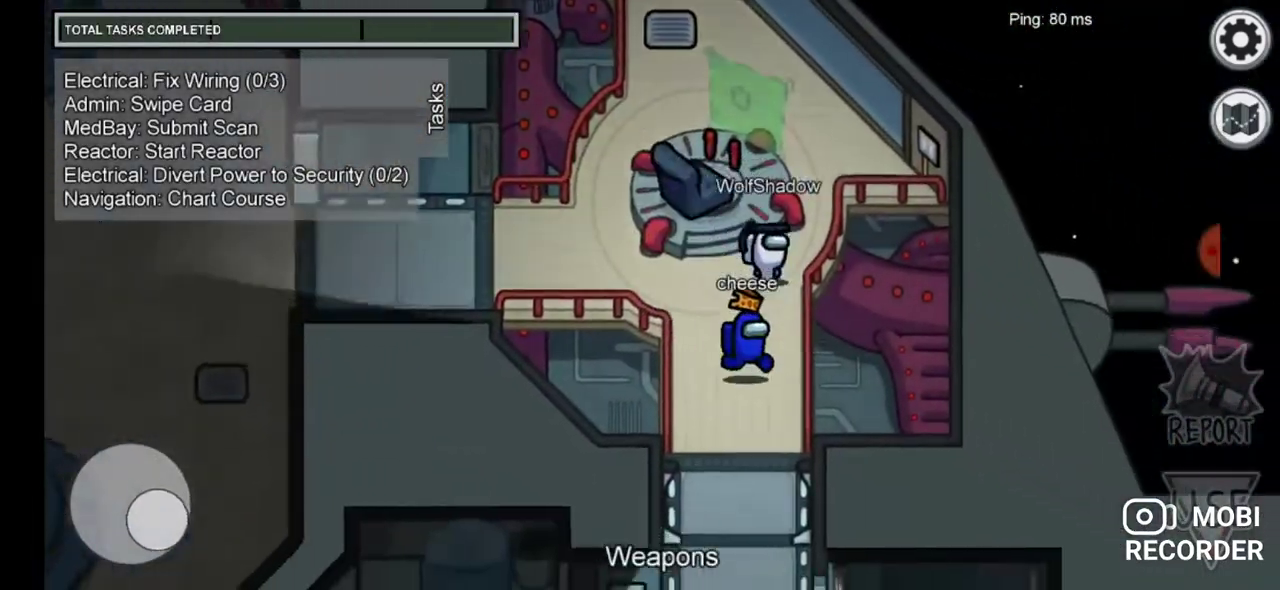
Finish Chart Course in Navigation and the MedBay scan, checking the ship map in between.
{"action": "left_click", "coordinate": [1239, 117]}
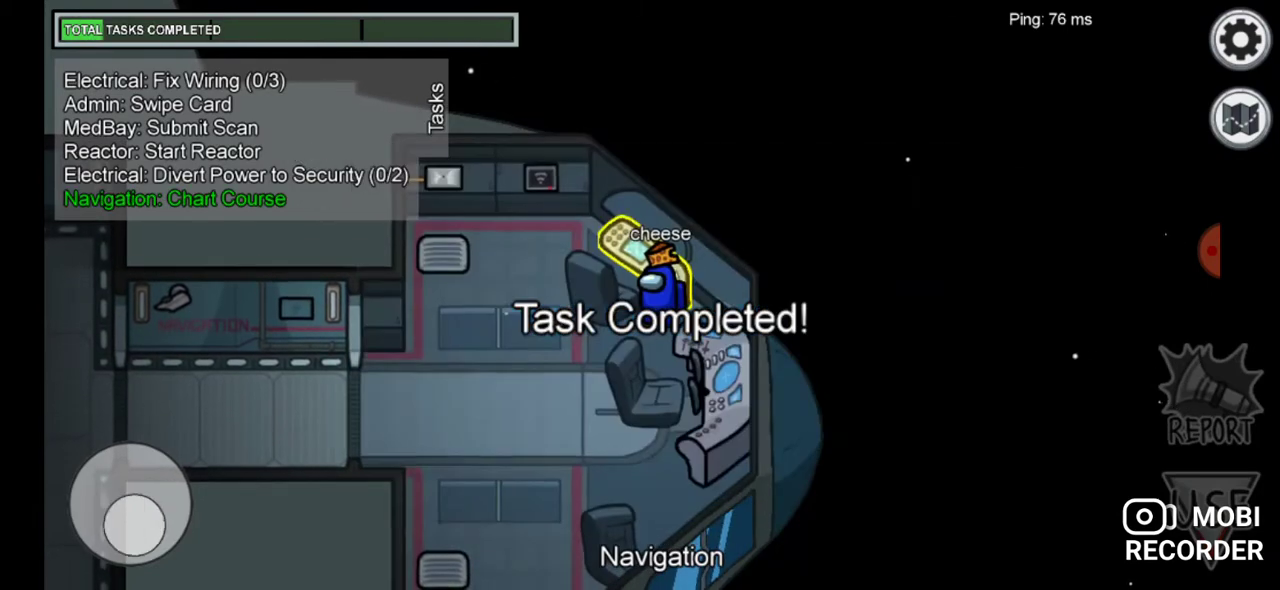
{"action": "left_click", "coordinate": [1240, 117]}
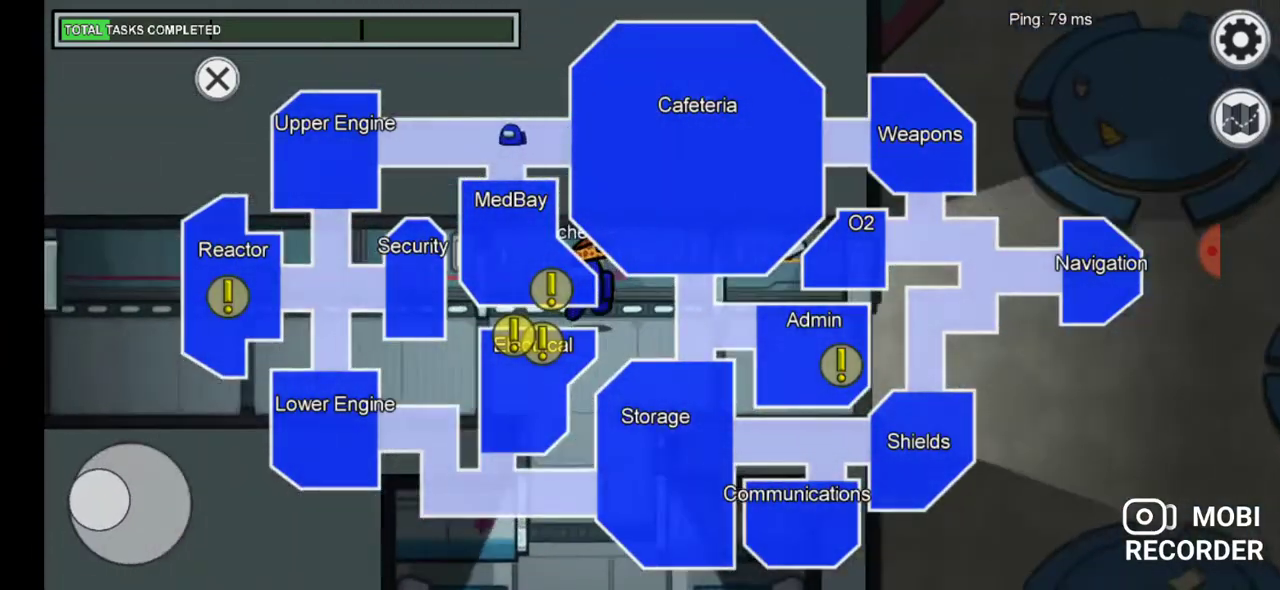
{"action": "left_click", "coordinate": [217, 79]}
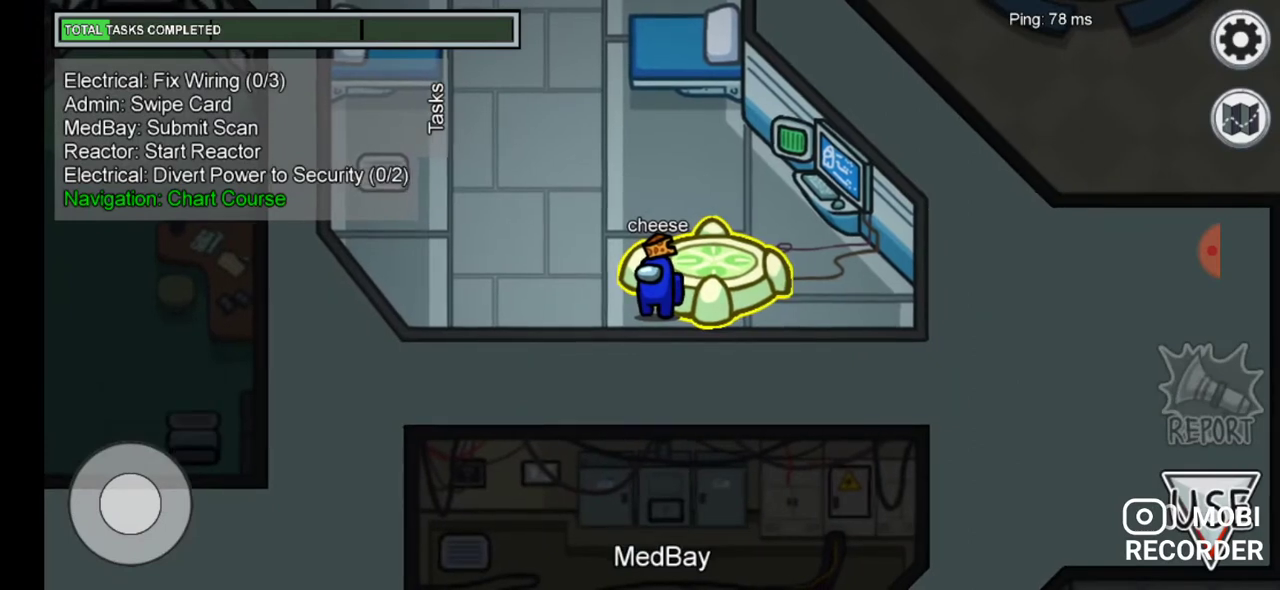
{"action": "left_click", "coordinate": [710, 275]}
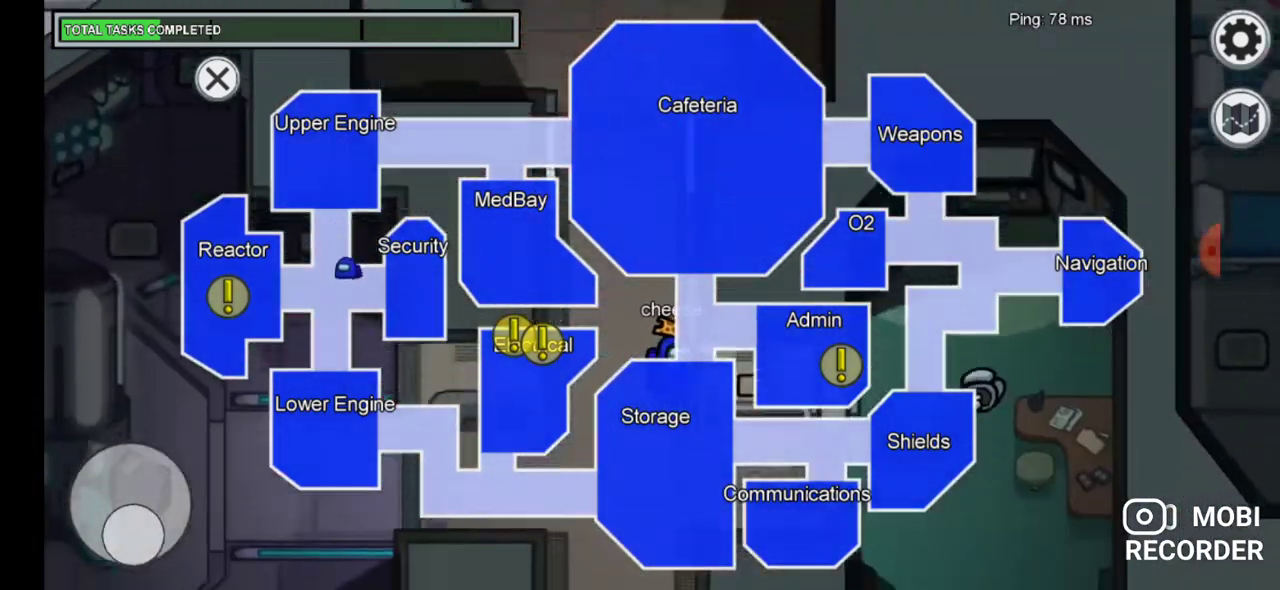
Try the Start Reactor task, then leave it unfinished.
{"action": "left_click", "coordinate": [216, 79]}
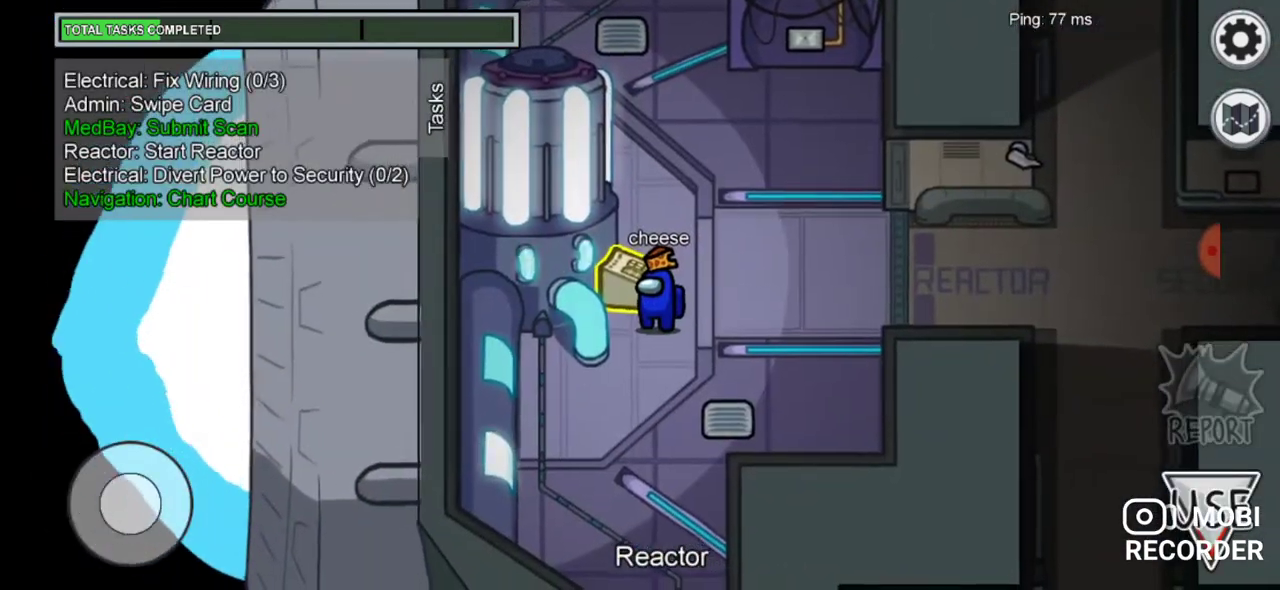
{"action": "left_click", "coordinate": [640, 280]}
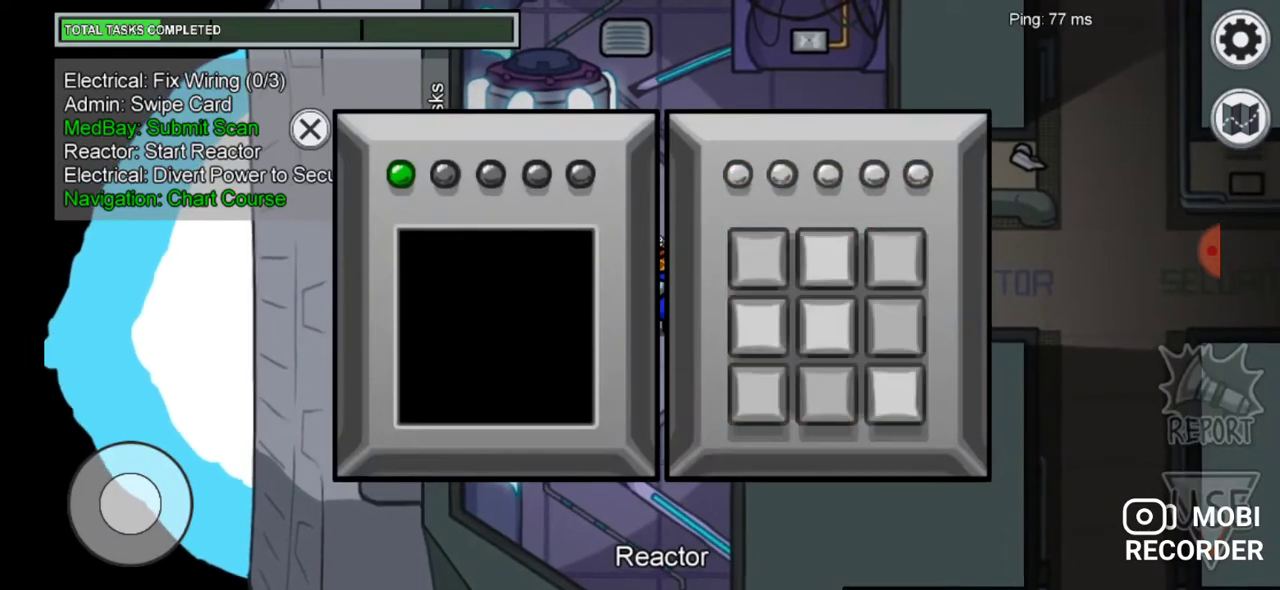
{"action": "left_click", "coordinate": [1240, 119]}
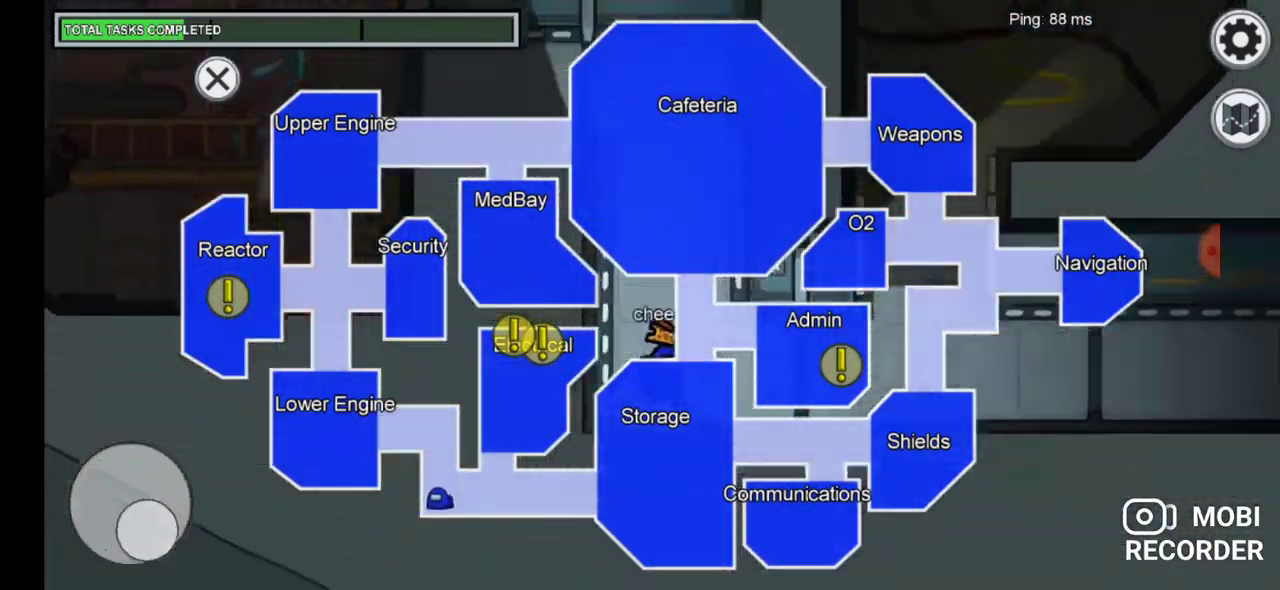
Connect the Electrical wires, divert power to Security, and bring up the map.
{"action": "left_click", "coordinate": [216, 78]}
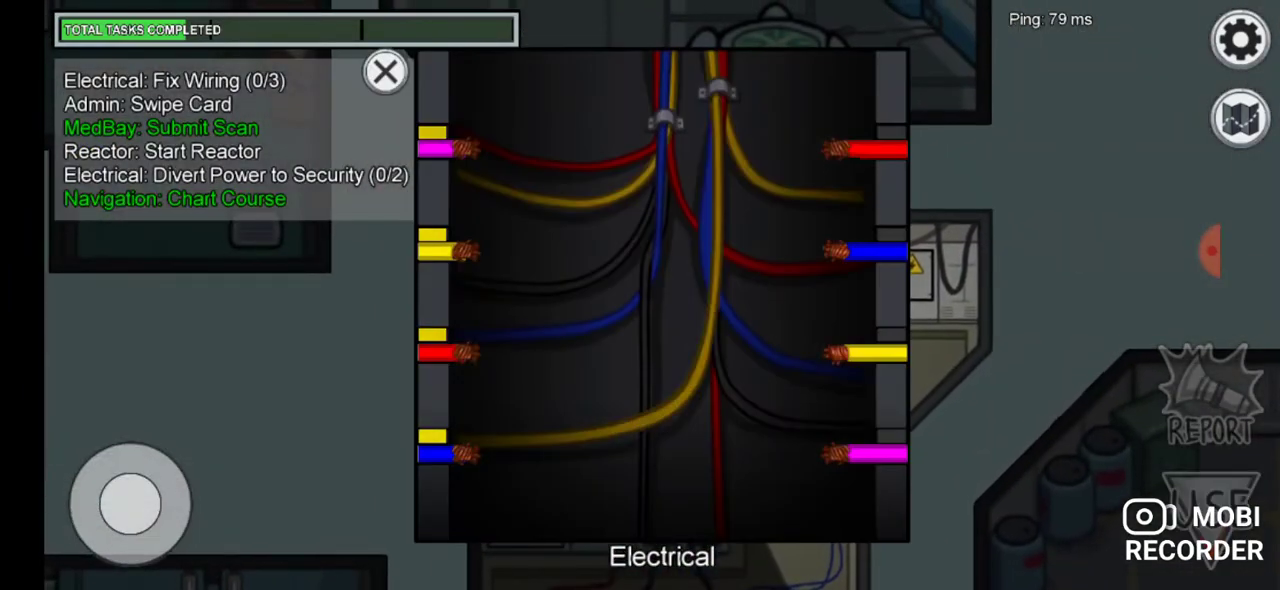
{"action": "left_click_drag", "start_coordinate": [455, 250], "coordinate": [850, 352]}
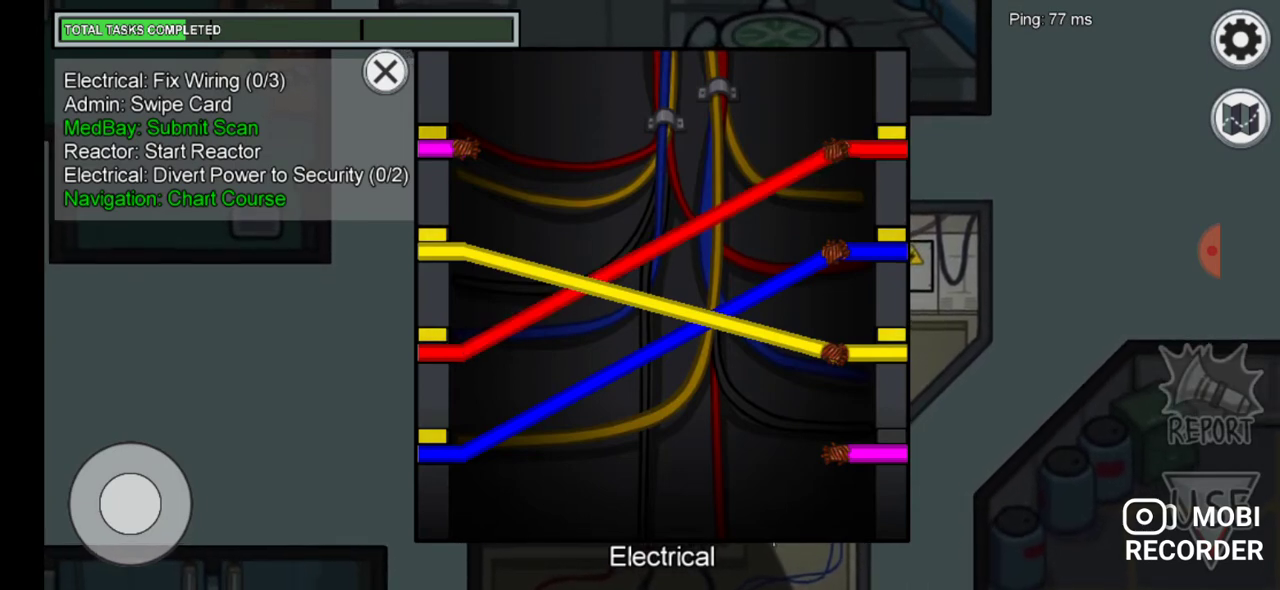
{"action": "left_click", "coordinate": [385, 72]}
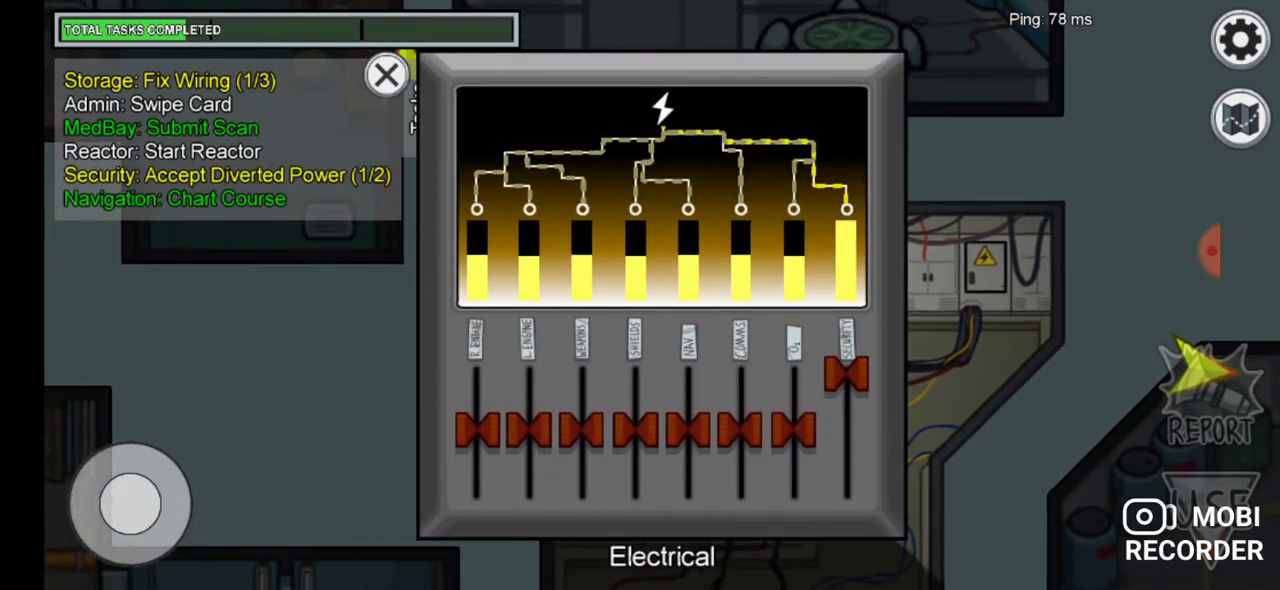
{"action": "left_click", "coordinate": [1240, 118]}
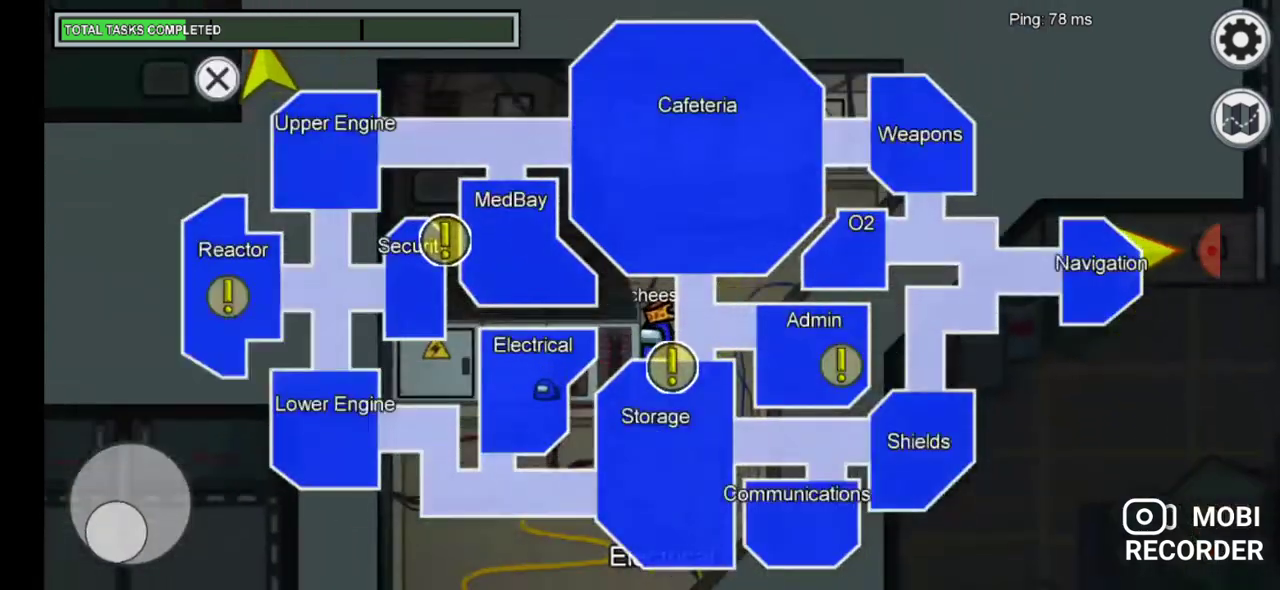
Open the meeting chat and select the text box to write a message.
{"action": "left_click", "coordinate": [217, 80]}
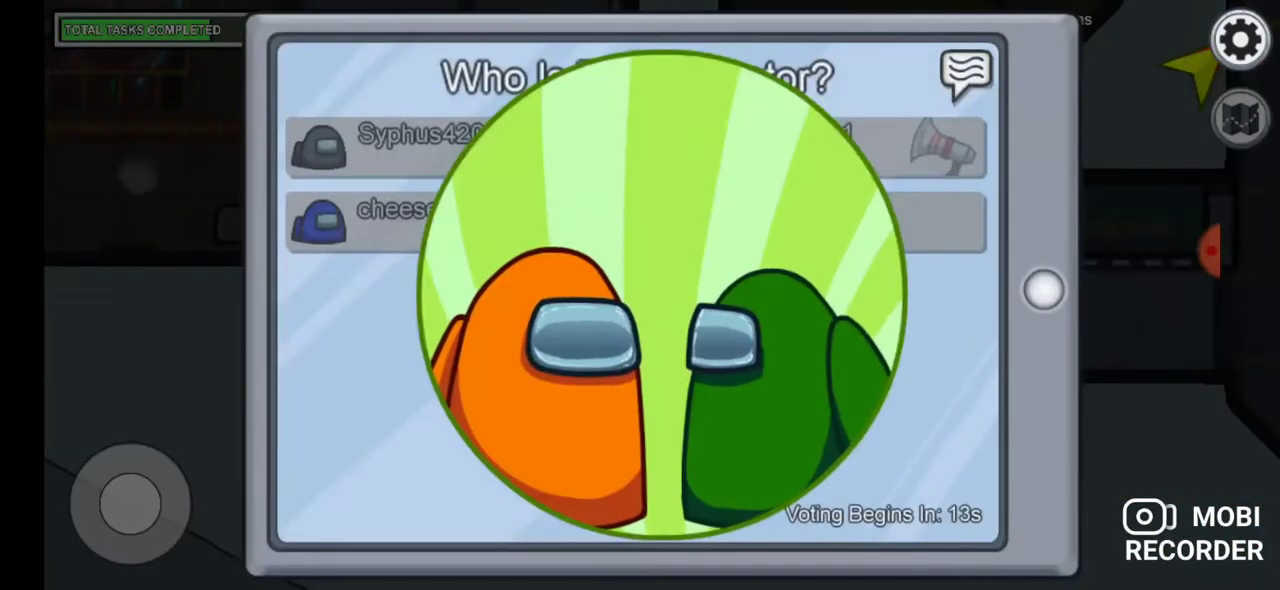
{"action": "left_click", "coordinate": [966, 77]}
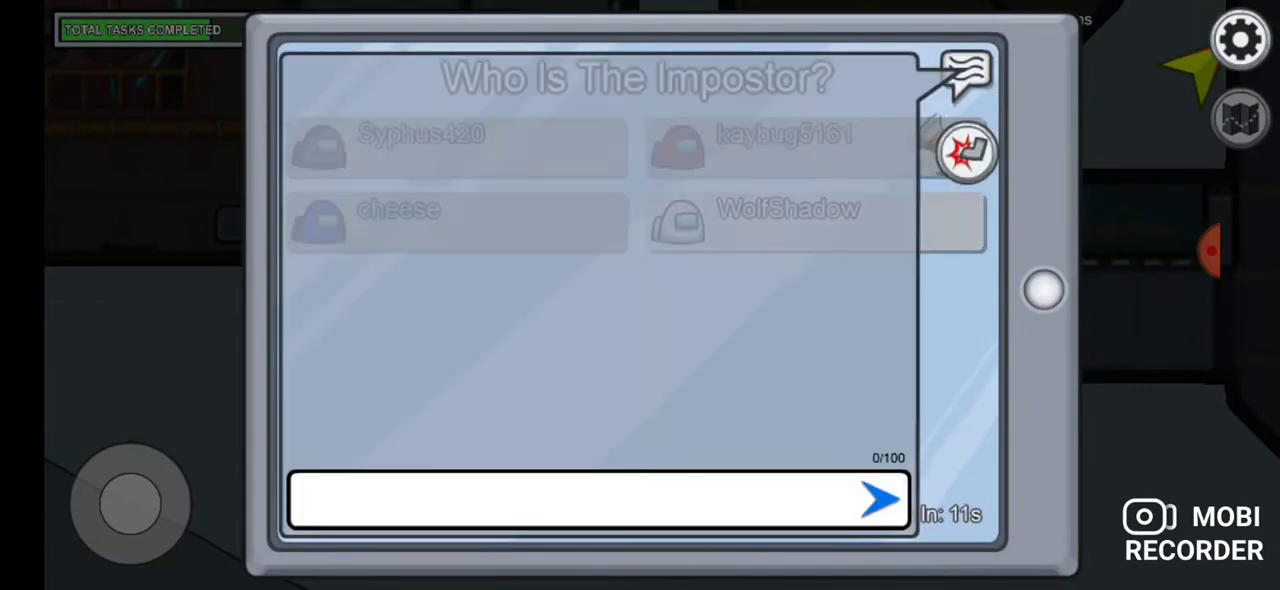
{"action": "left_click", "coordinate": [585, 500]}
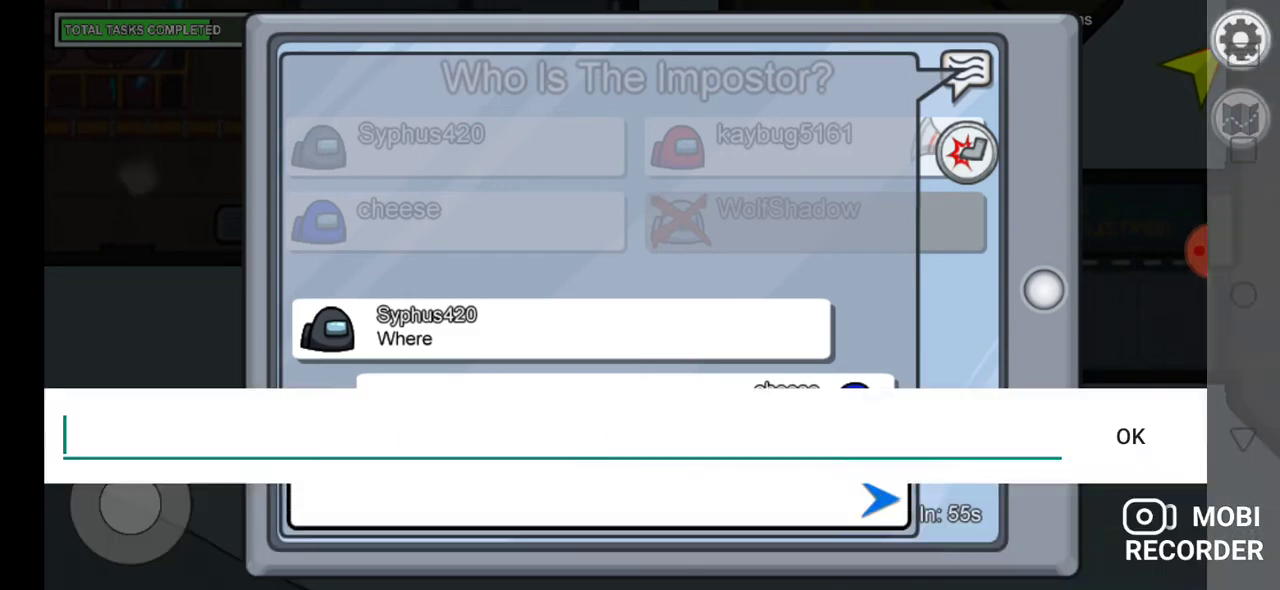
Ask where in the chat, then start a message saying it's black.
{"action": "type", "text": "i"}
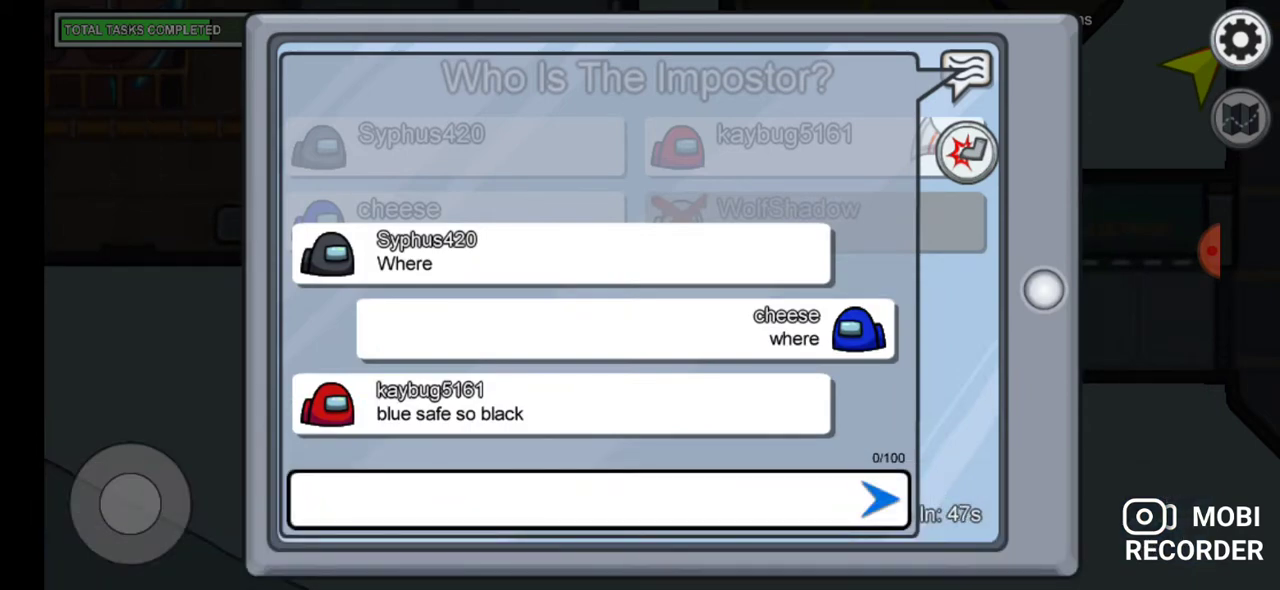
{"action": "left_click", "coordinate": [595, 500]}
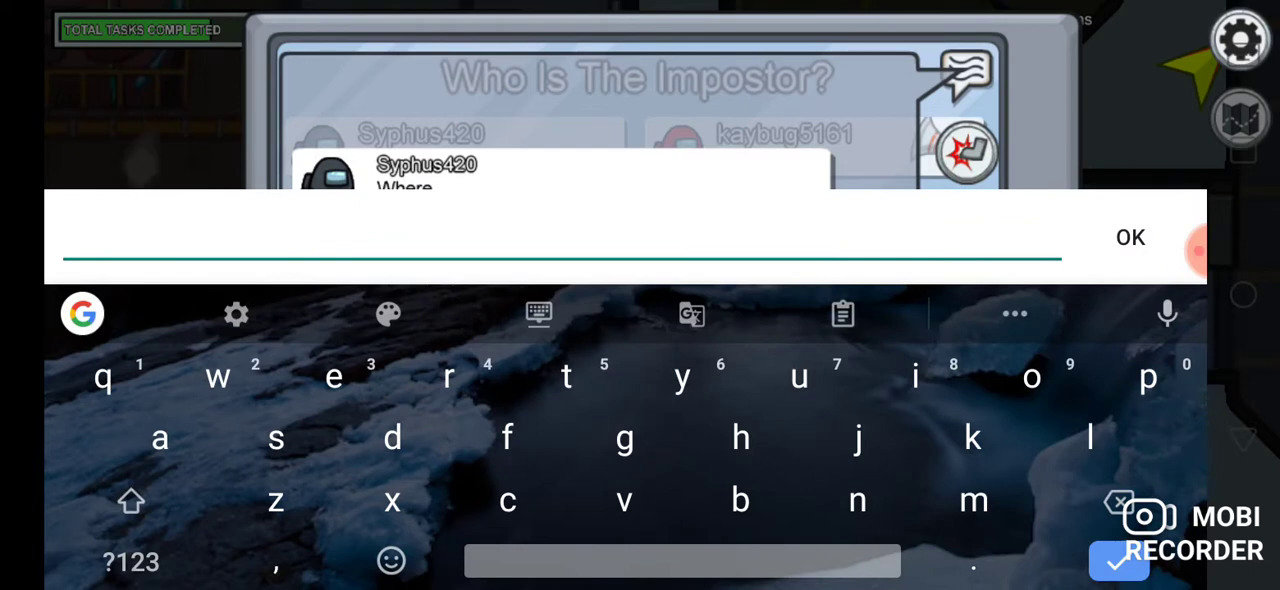
{"action": "type", "text": "it's ba"}
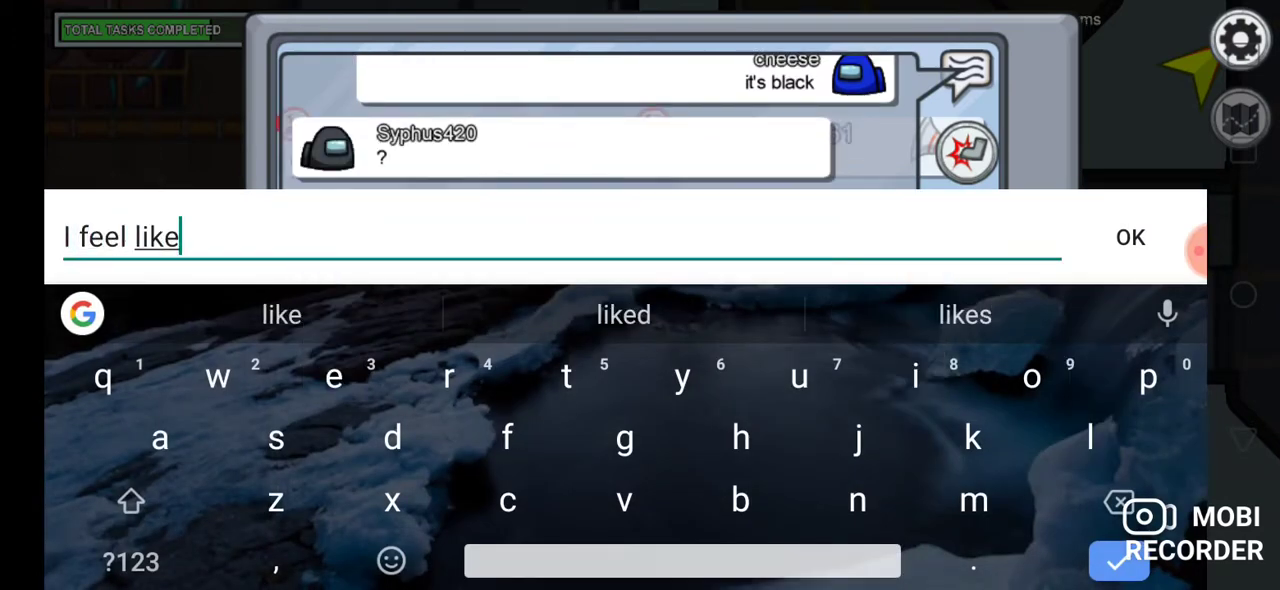
Post that it's red or black and confirm a drafted 'I'm voting' message.
{"action": "type", "text": "it's red or black"}
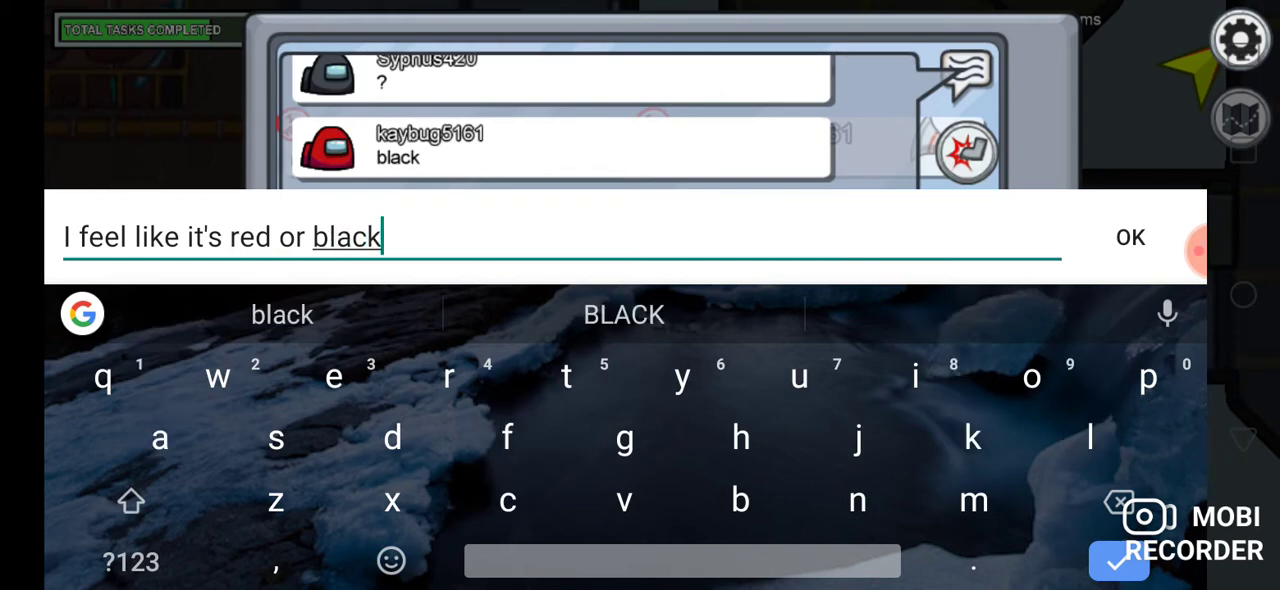
{"action": "left_click", "coordinate": [1130, 237]}
{"action": "type", "text": "I'm voting"}
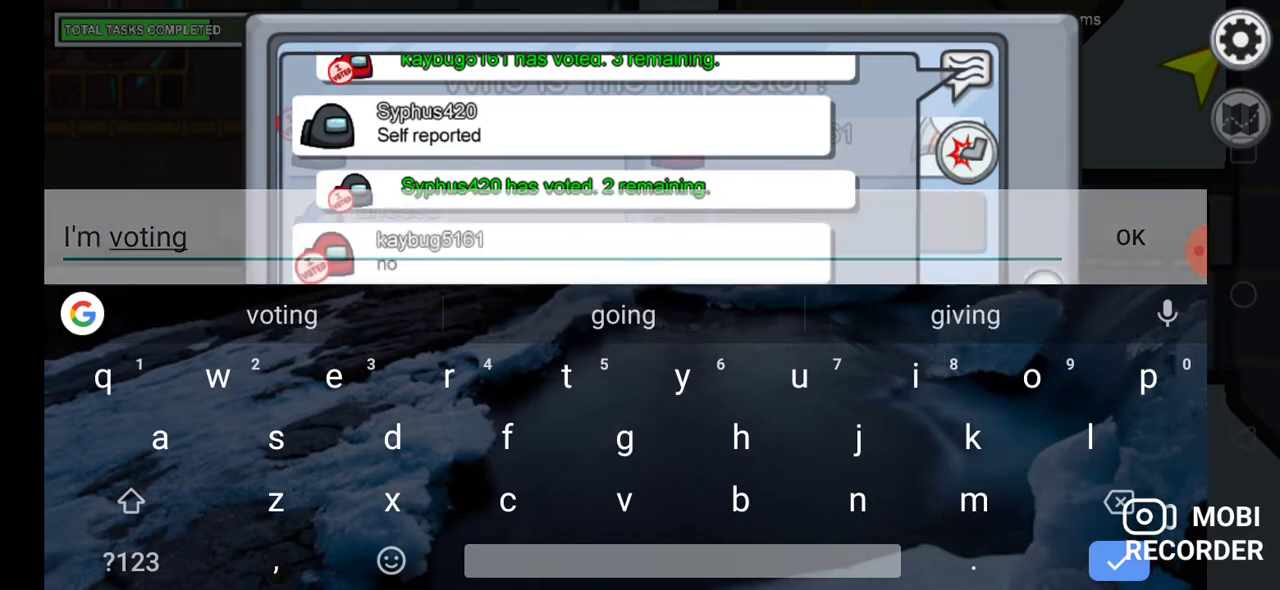
{"action": "left_click", "coordinate": [1130, 237]}
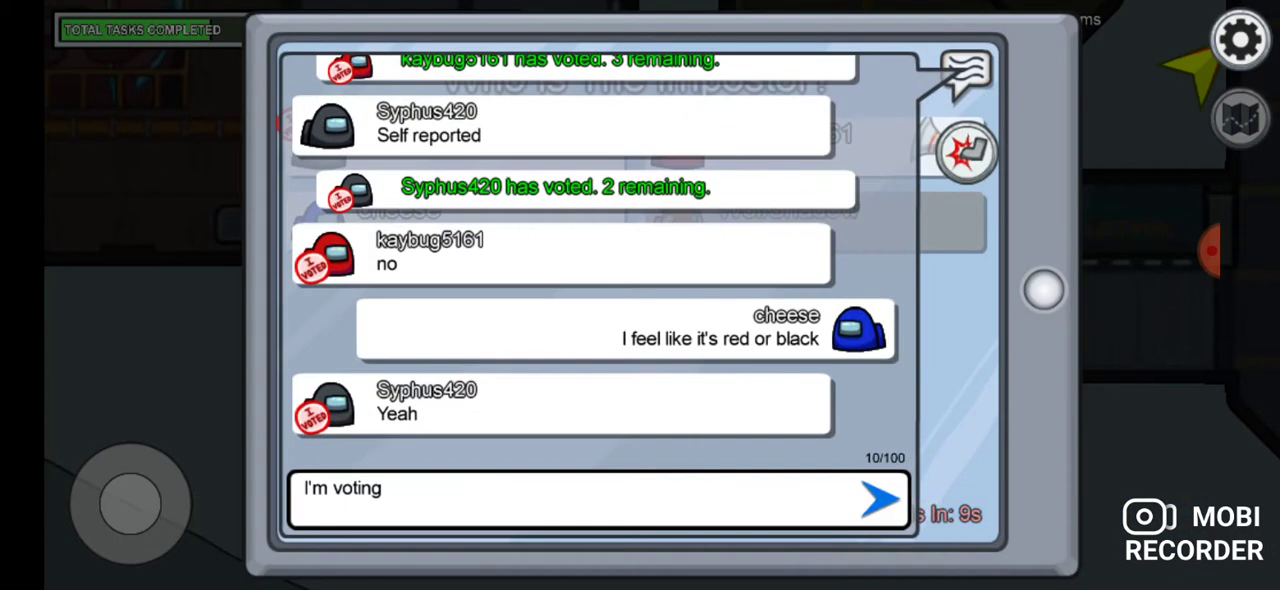
Send 'I'm voting red', cast a vote, and post 'it's black' in chat.
{"action": "type", "text": "r"}
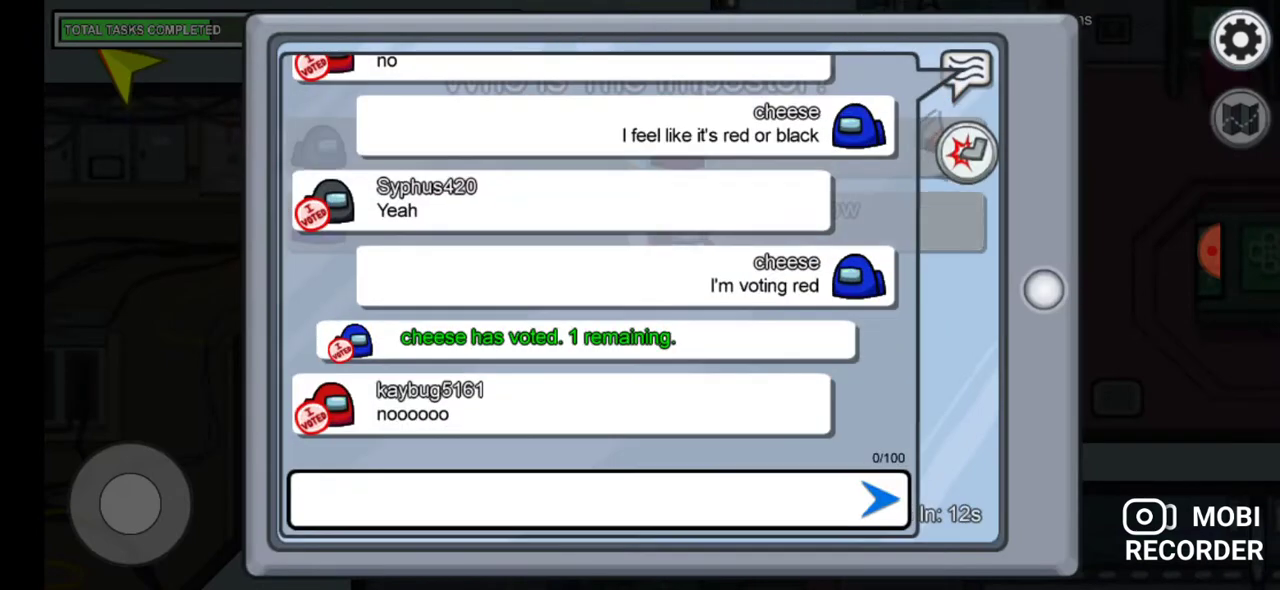
{"action": "left_click", "coordinate": [595, 500]}
{"action": "type", "text": "it's black"}
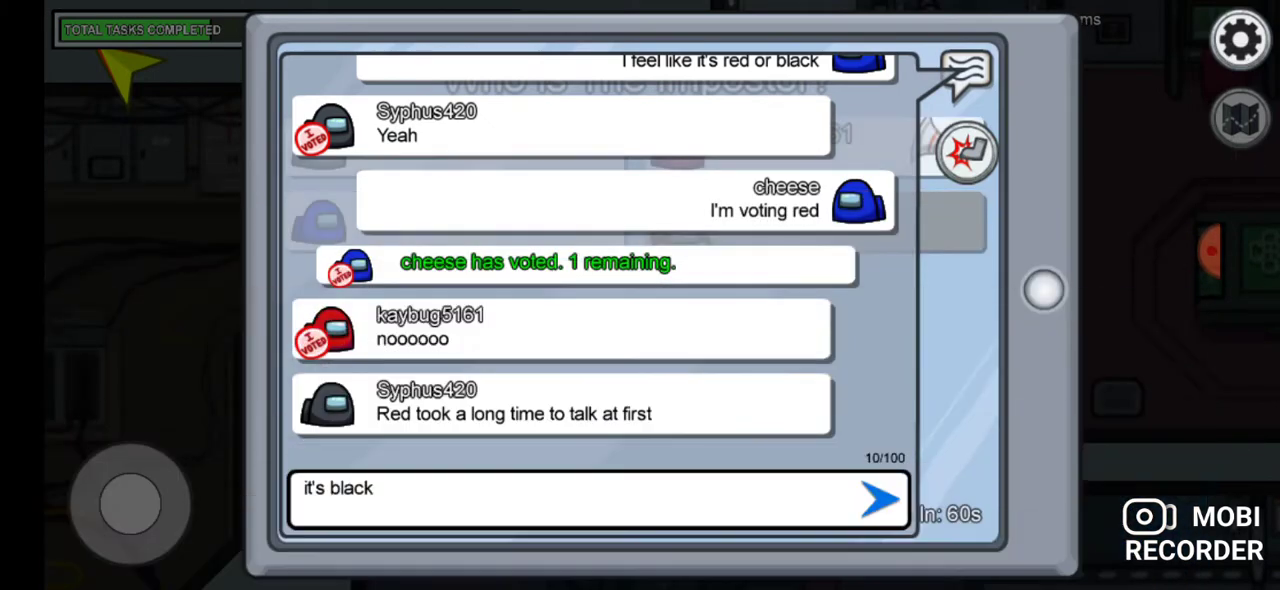
{"action": "left_click", "coordinate": [880, 500]}
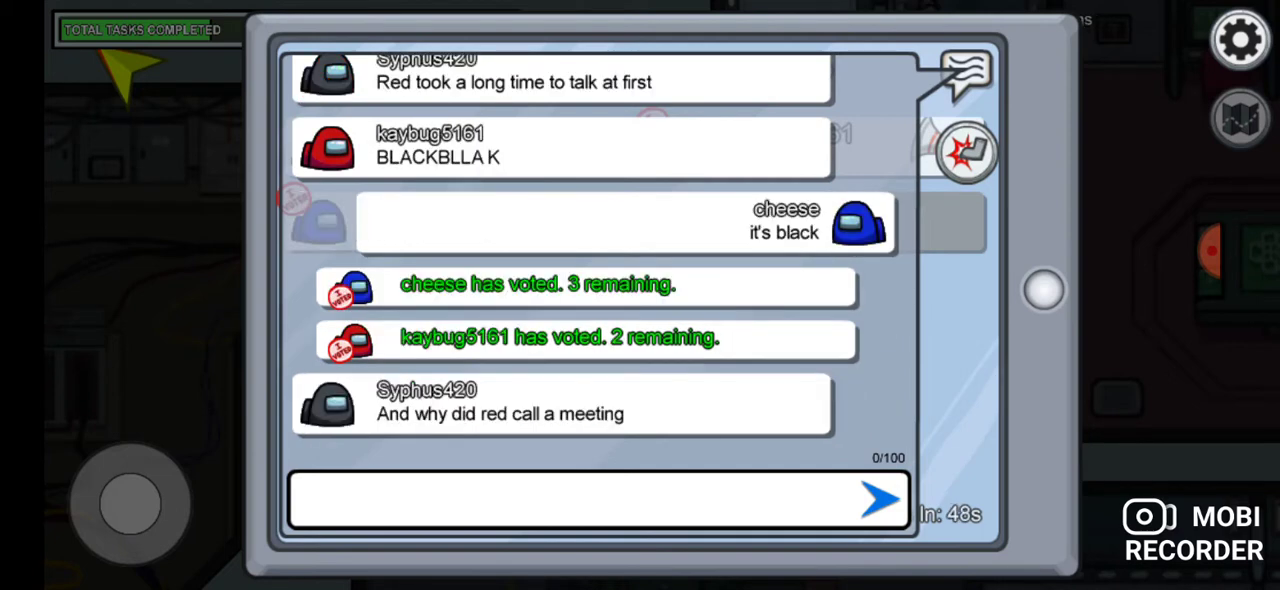
Reply 'bc to tell' in the meeting chat.
{"action": "scroll", "scroll_direction": "down", "scroll_amount": 3}
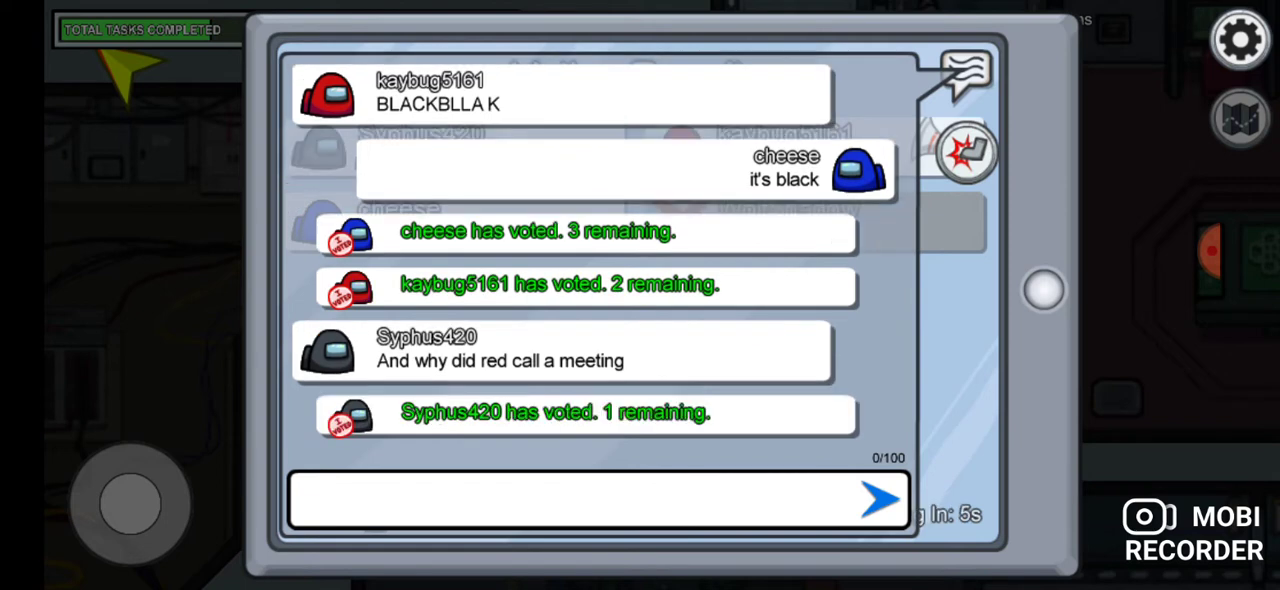
{"action": "left_click", "coordinate": [597, 500]}
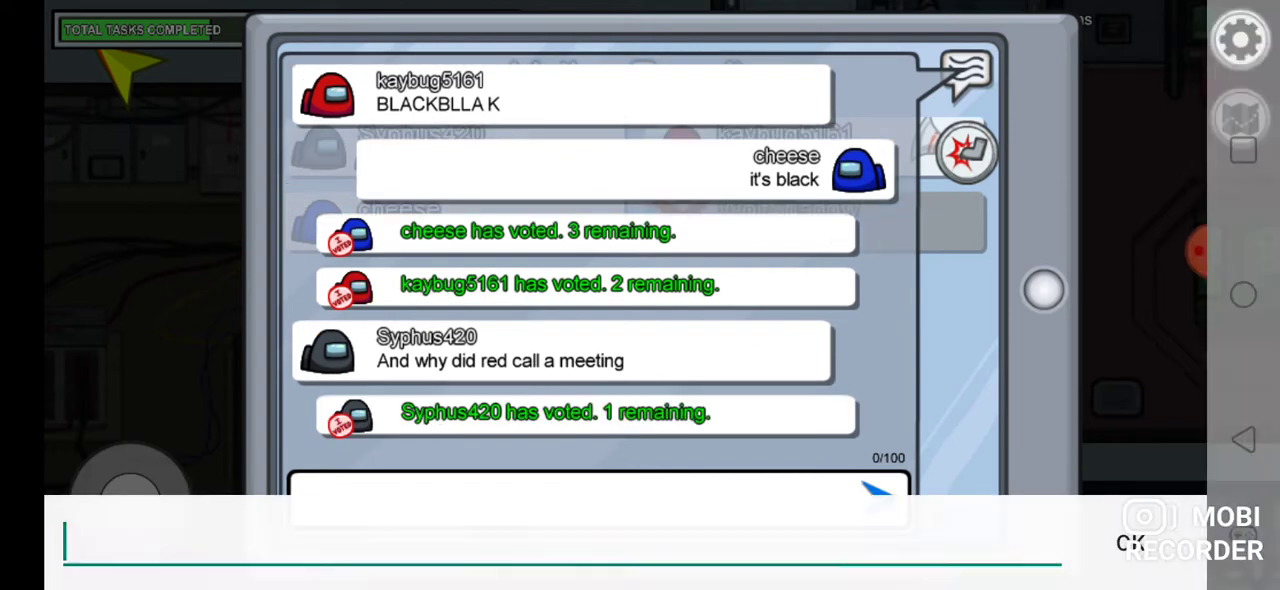
{"action": "type", "text": "bc to"}
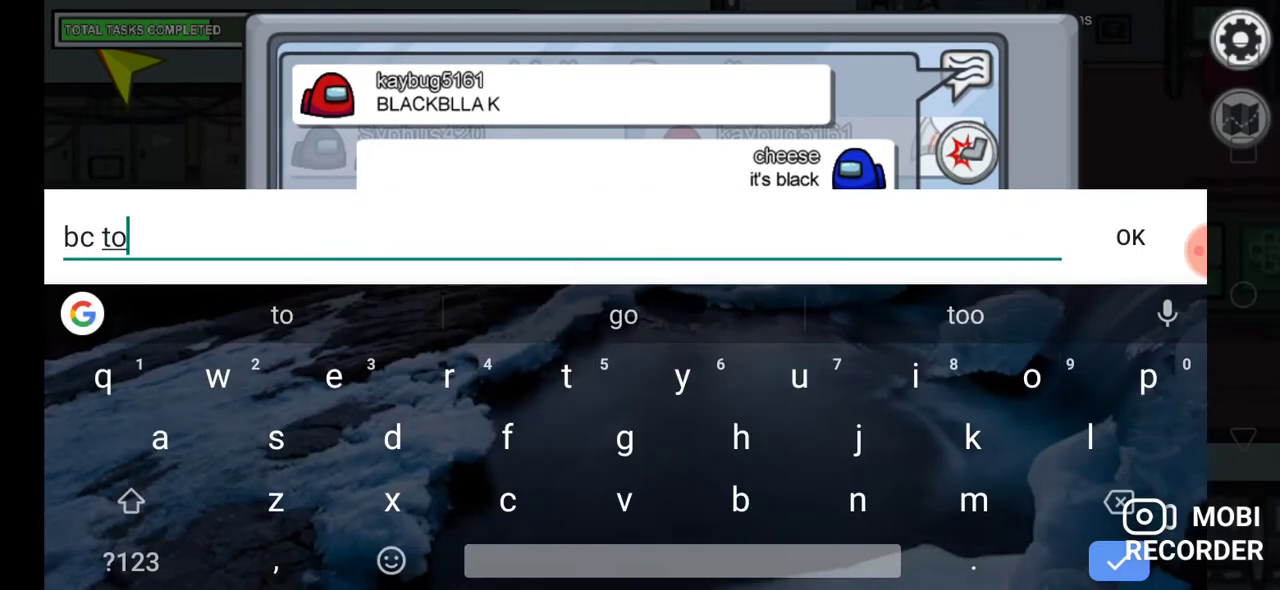
{"action": "type", "text": "telk"}
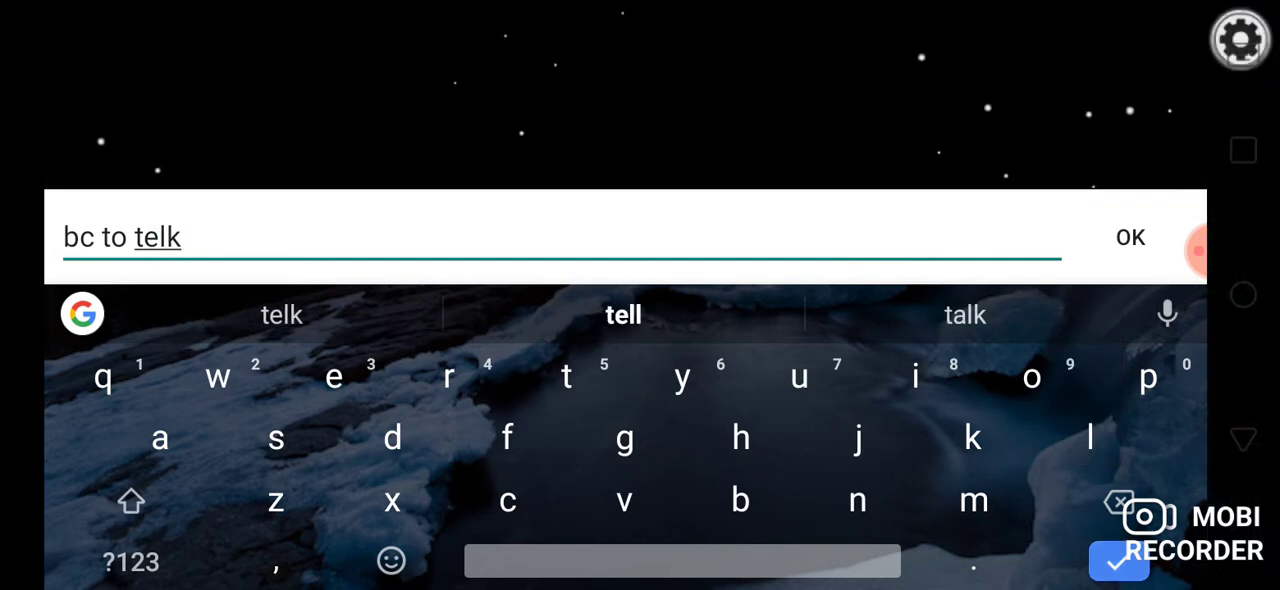
{"action": "left_click", "coordinate": [1120, 501]}
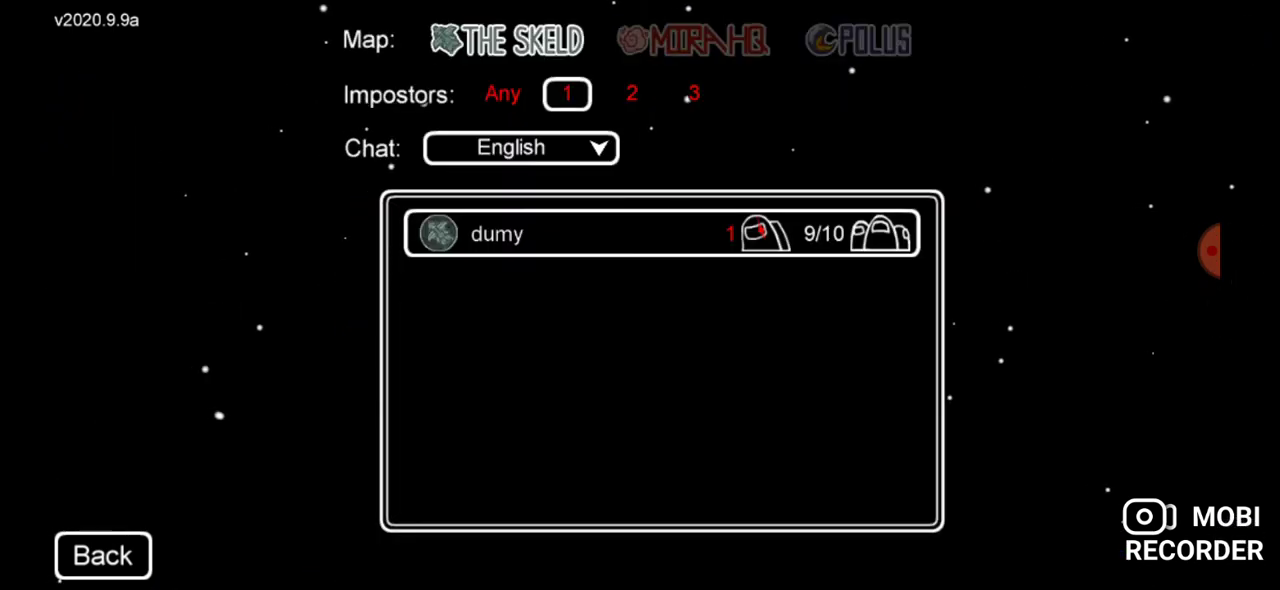
Back out of the game list and enter a new public Skeld lobby.
{"action": "left_click", "coordinate": [102, 555]}
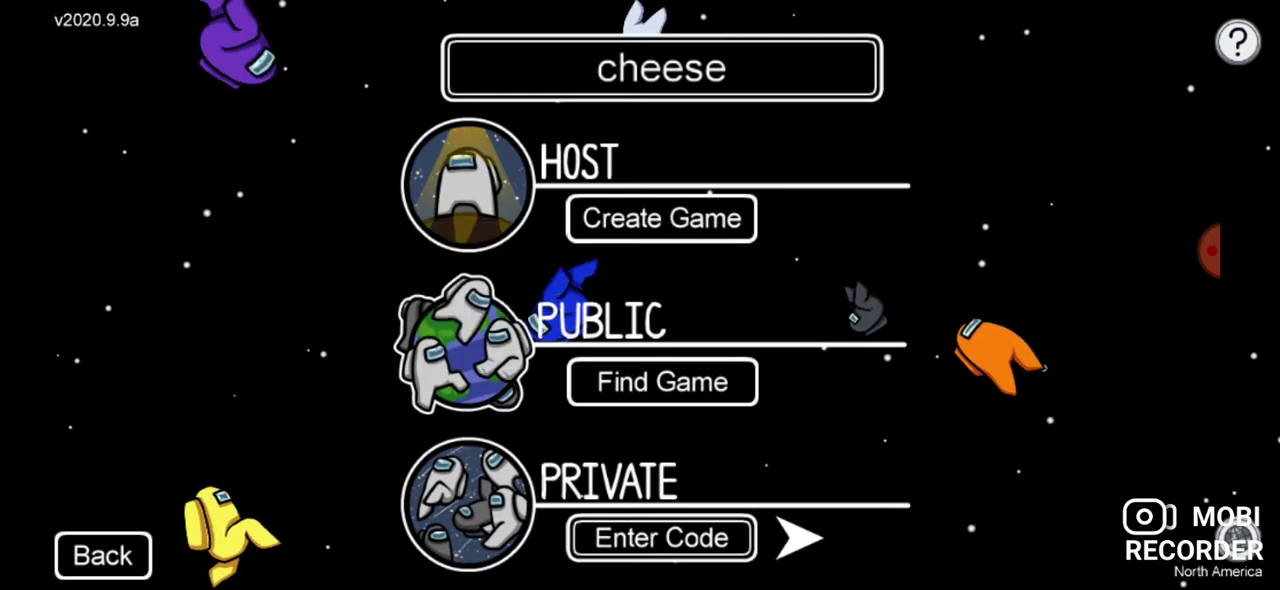
{"action": "left_click", "coordinate": [661, 219]}
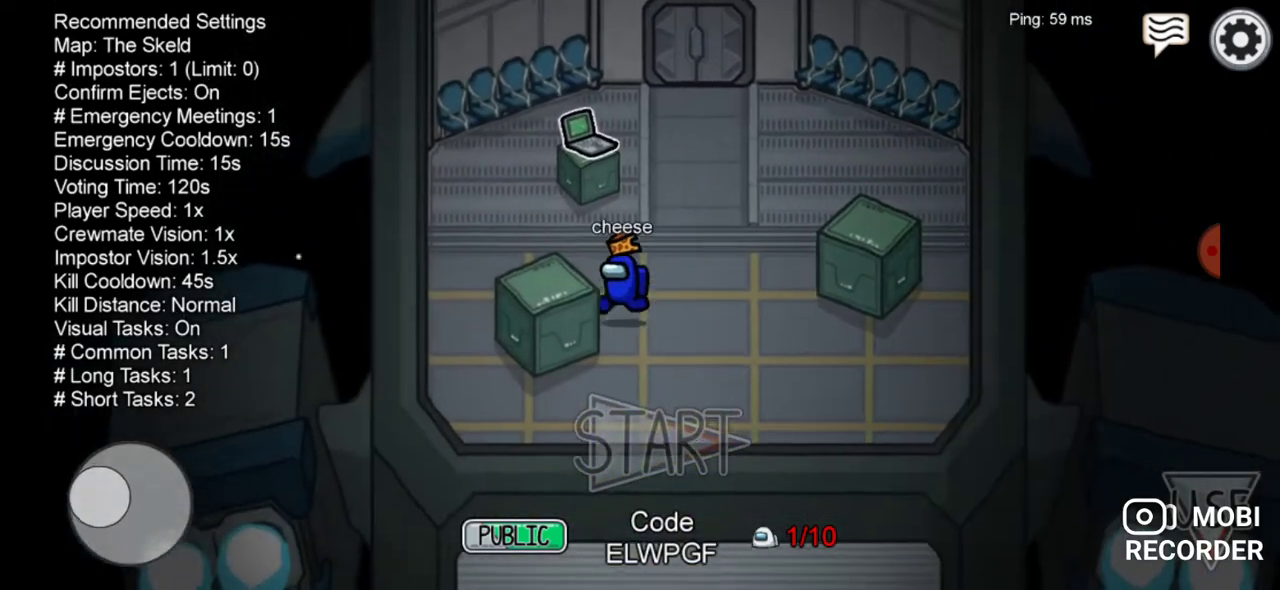
Check the game options, return to the lobby, then leave the empty lobby.
{"action": "left_click", "coordinate": [1240, 38]}
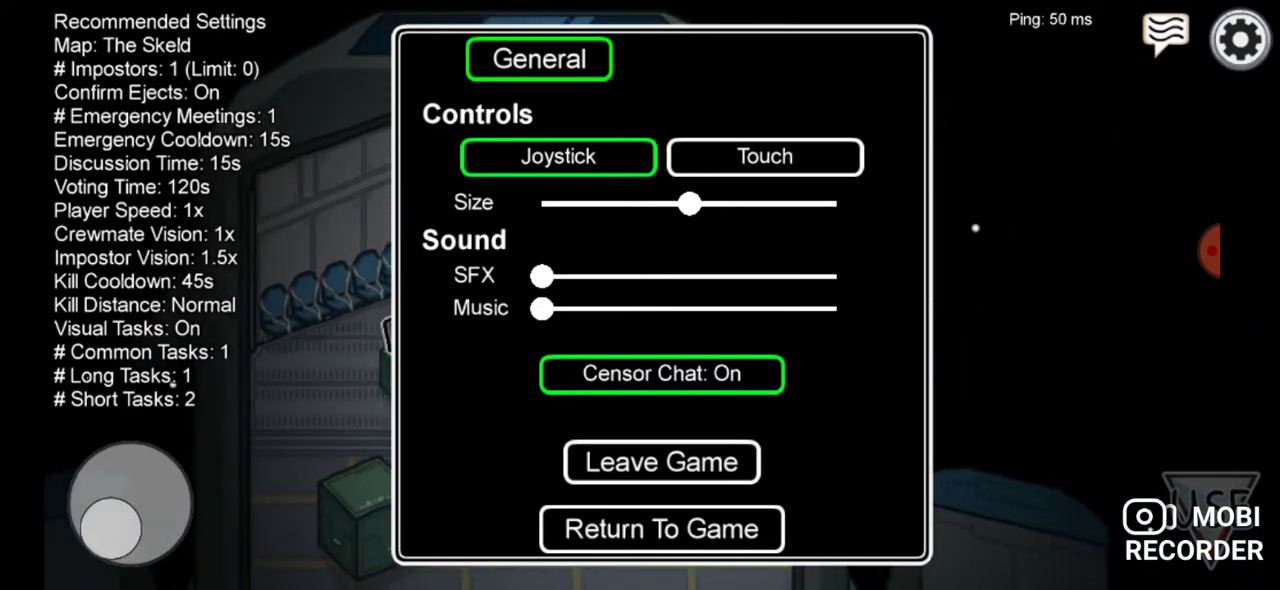
{"action": "left_click", "coordinate": [662, 529]}
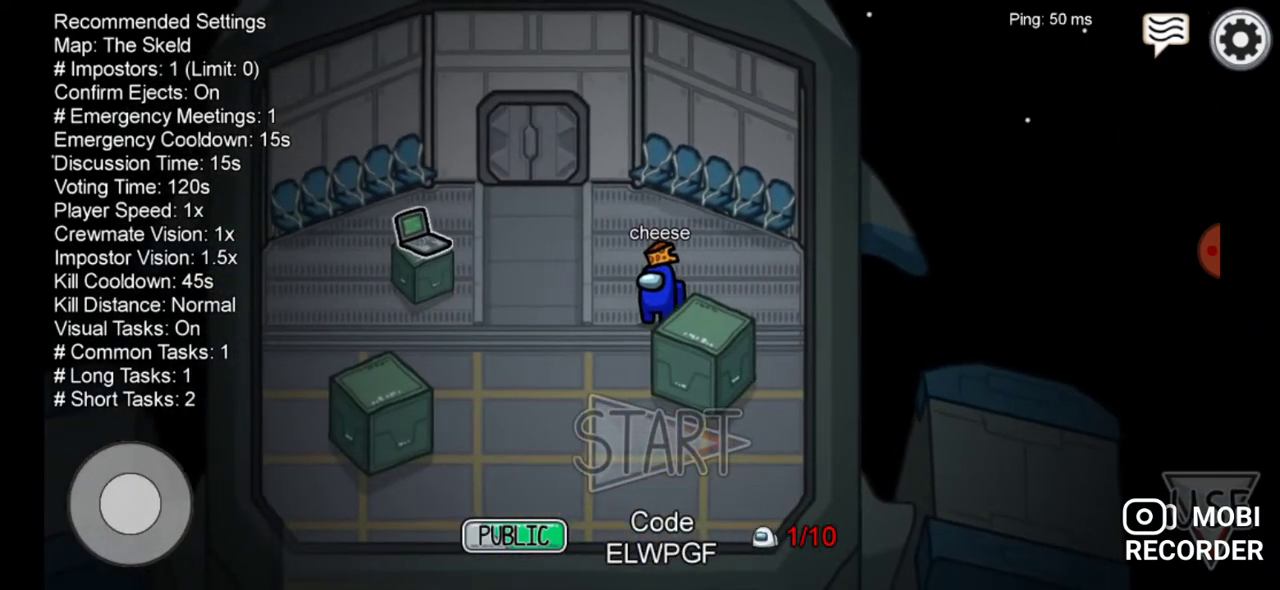
{"action": "left_click", "coordinate": [1240, 39]}
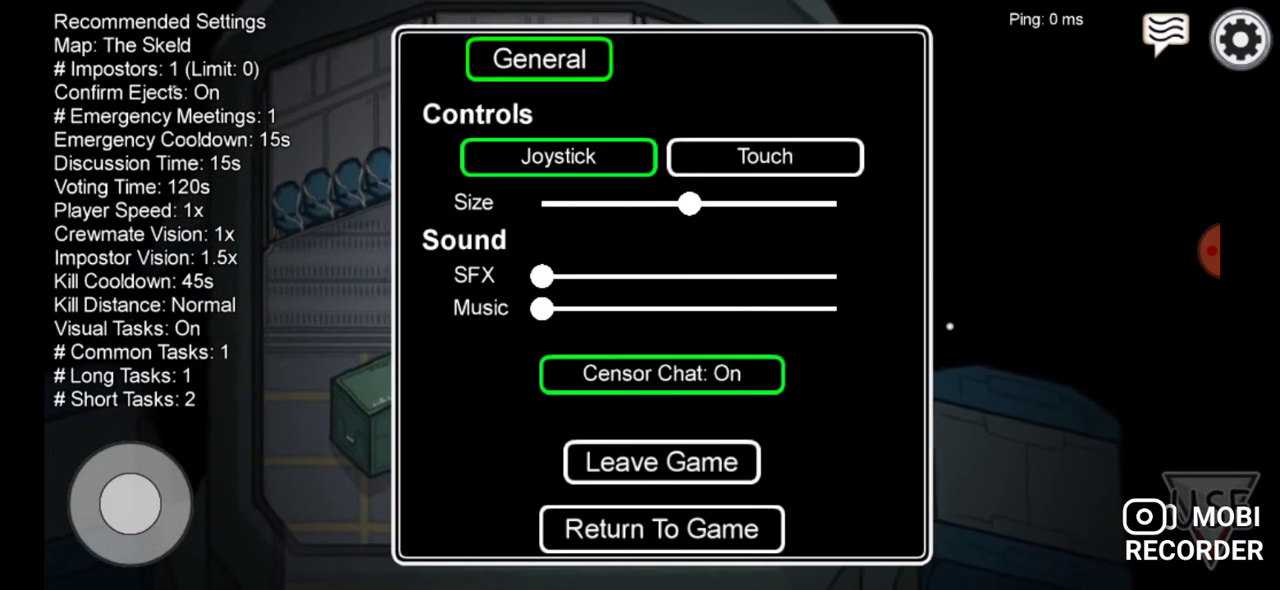
{"action": "left_click", "coordinate": [662, 462]}
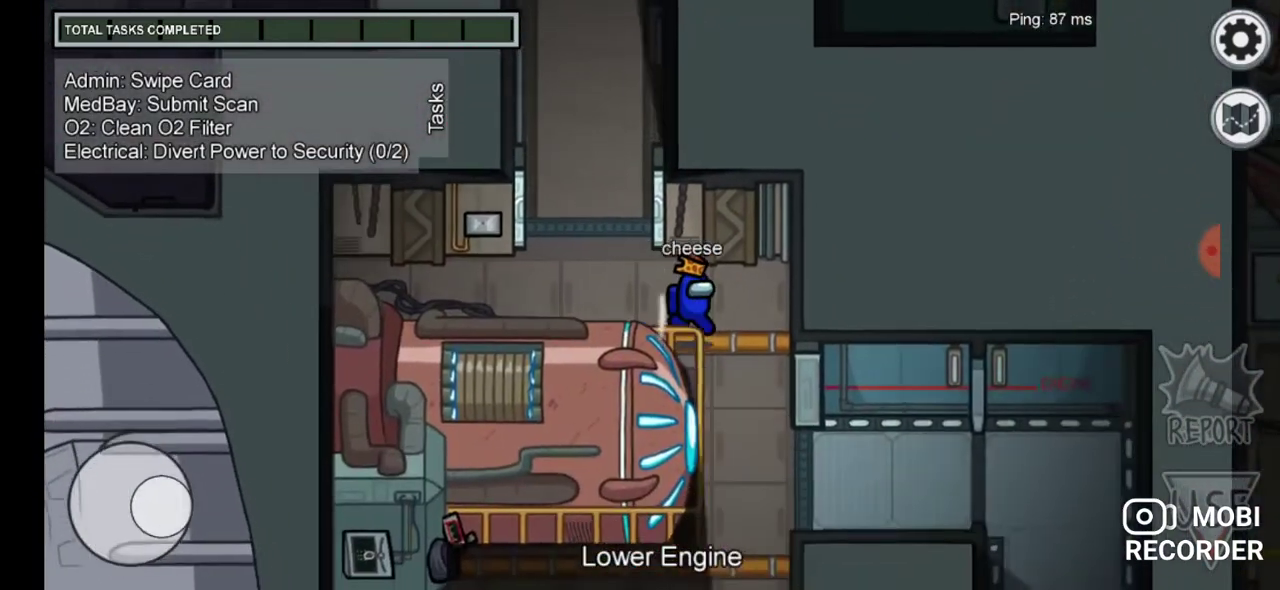
{"action": "left_click", "coordinate": [1240, 118]}
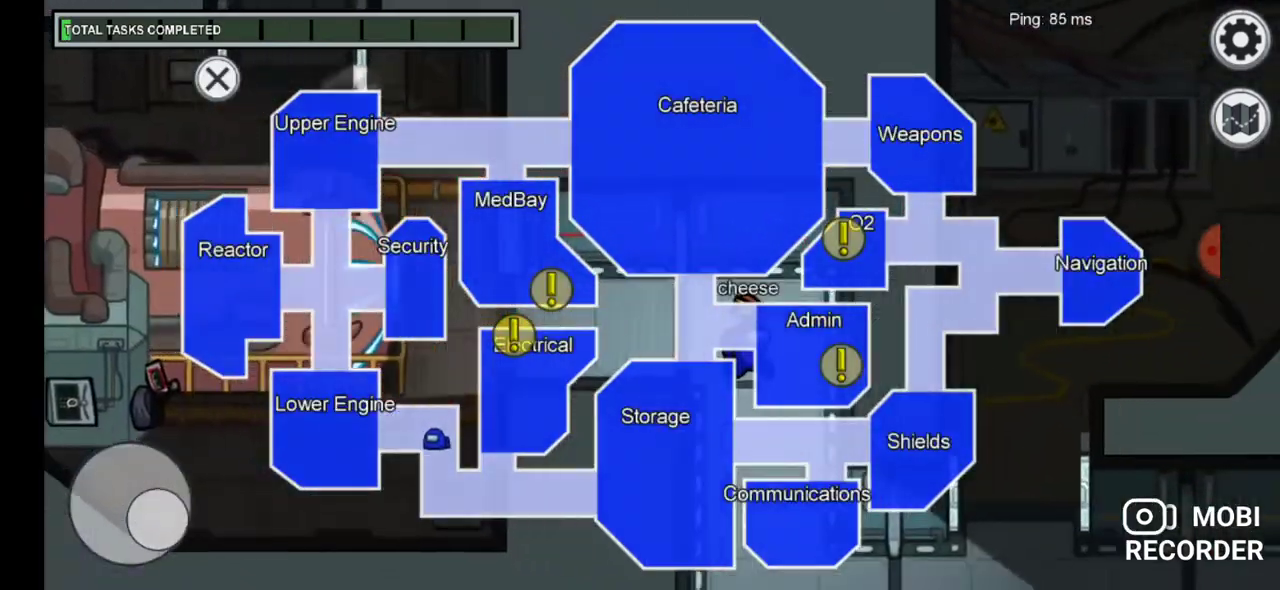
{"action": "left_click", "coordinate": [217, 79]}
{"action": "type", "text": "what"}
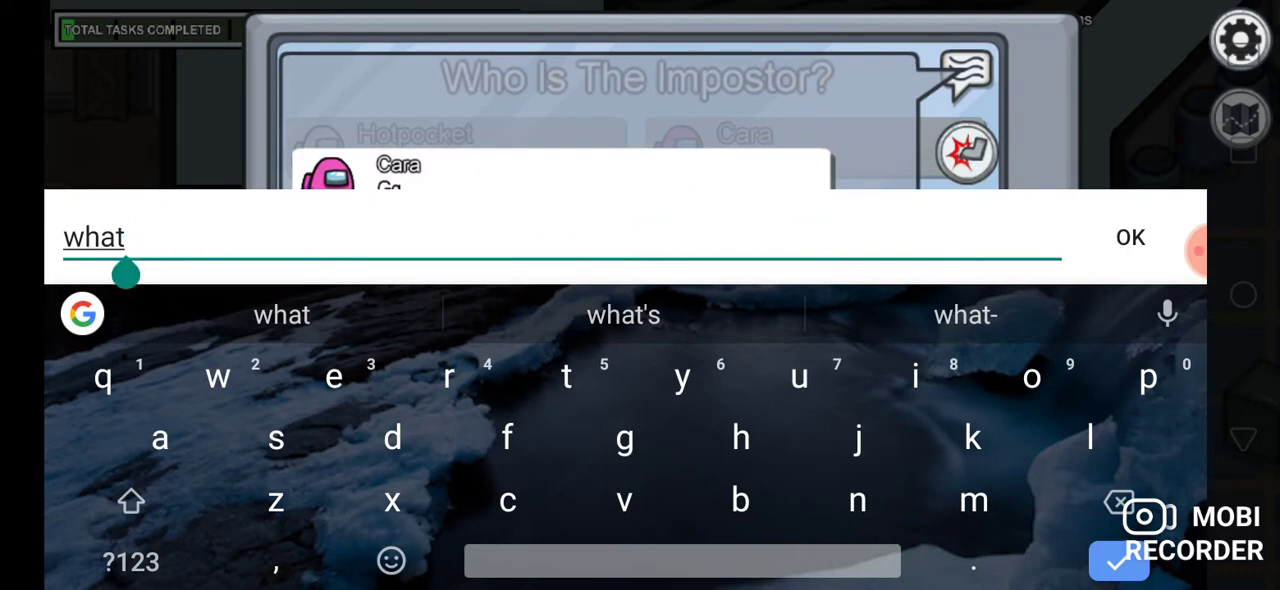
Send 'what' and start typing 'brown vented' in the meeting chat.
{"action": "left_click", "coordinate": [1130, 237]}
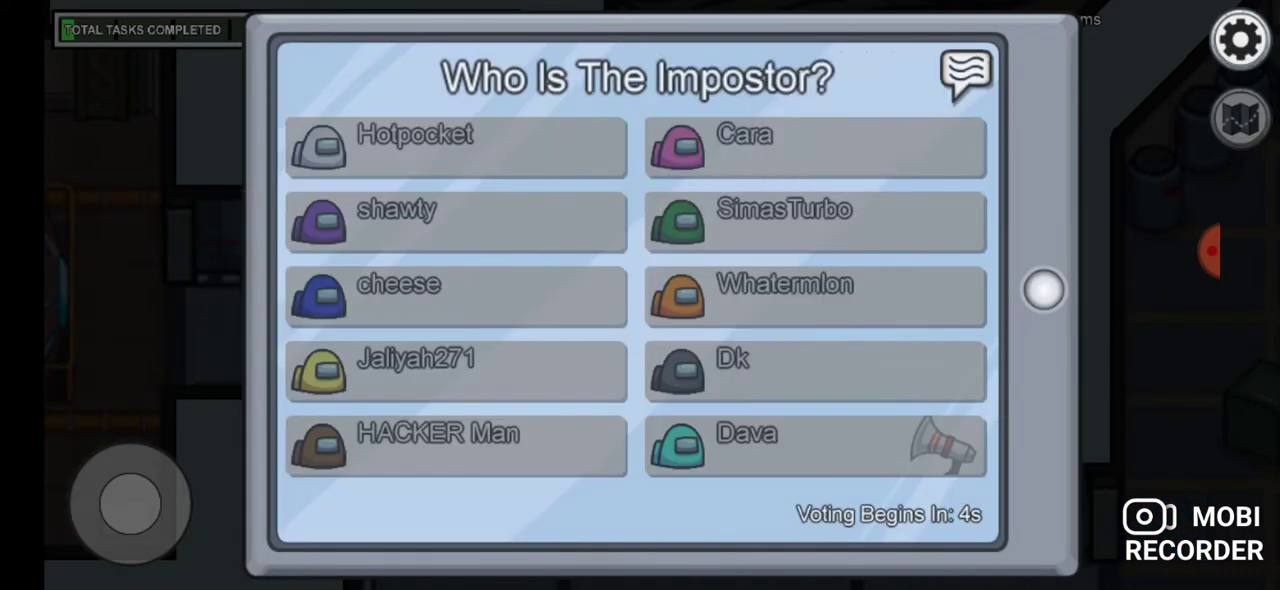
{"action": "left_click", "coordinate": [964, 76]}
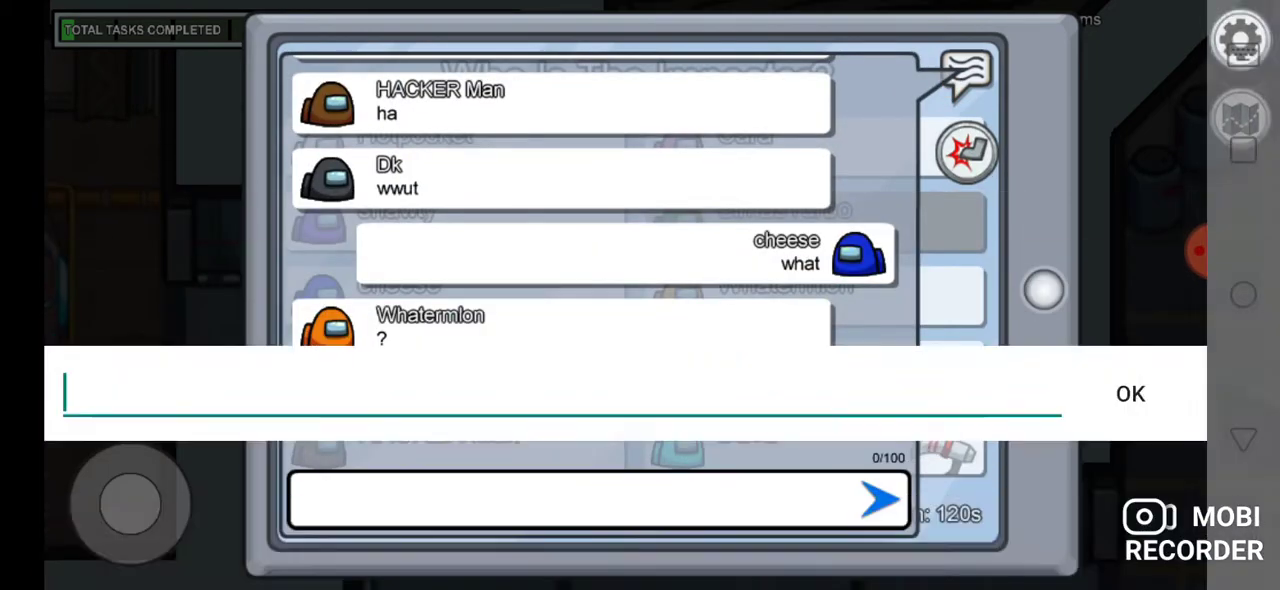
{"action": "type", "text": "brown"}
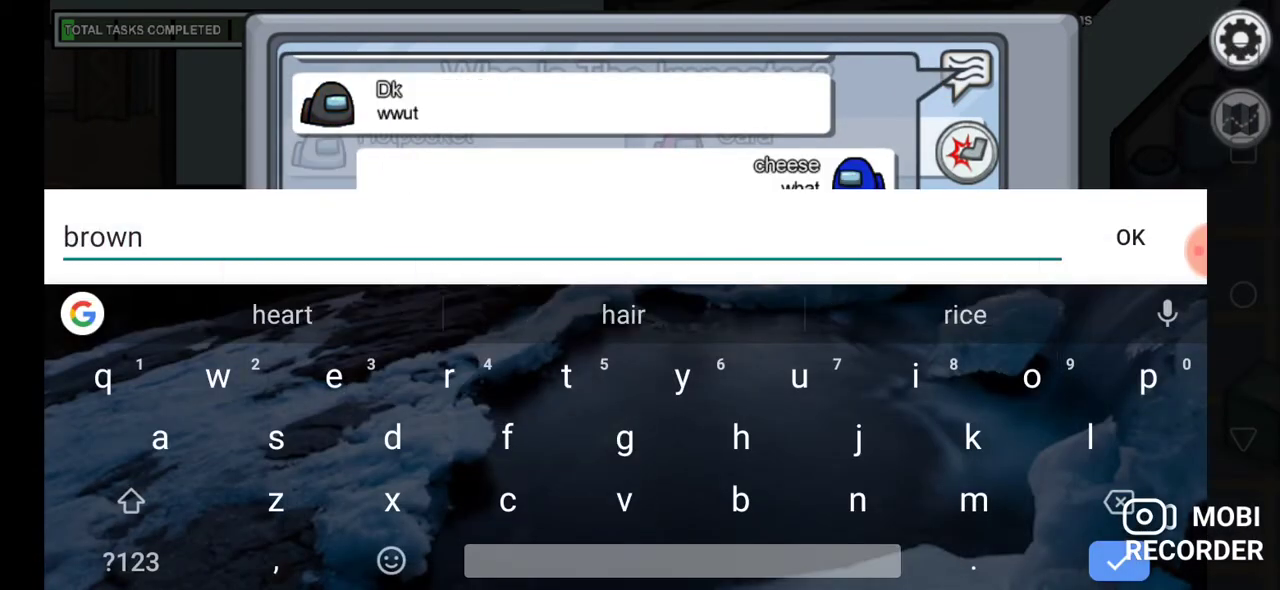
{"action": "type", "text": "vebted"}
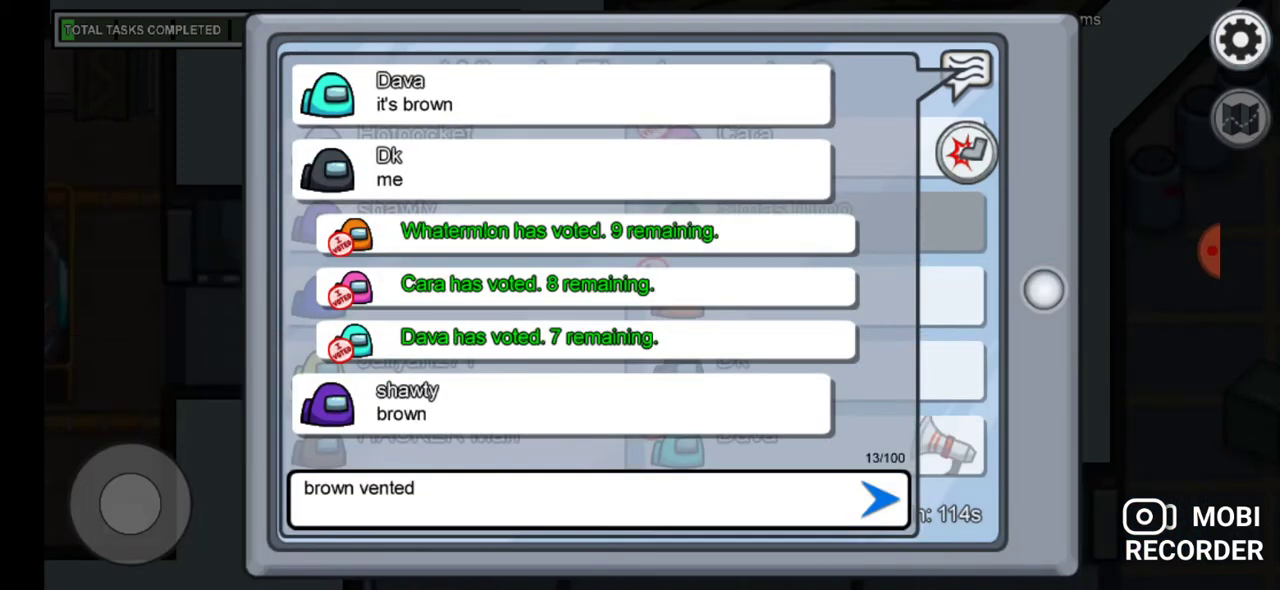
Edit and send the accusation that brown vented.
{"action": "left_click", "coordinate": [595, 499]}
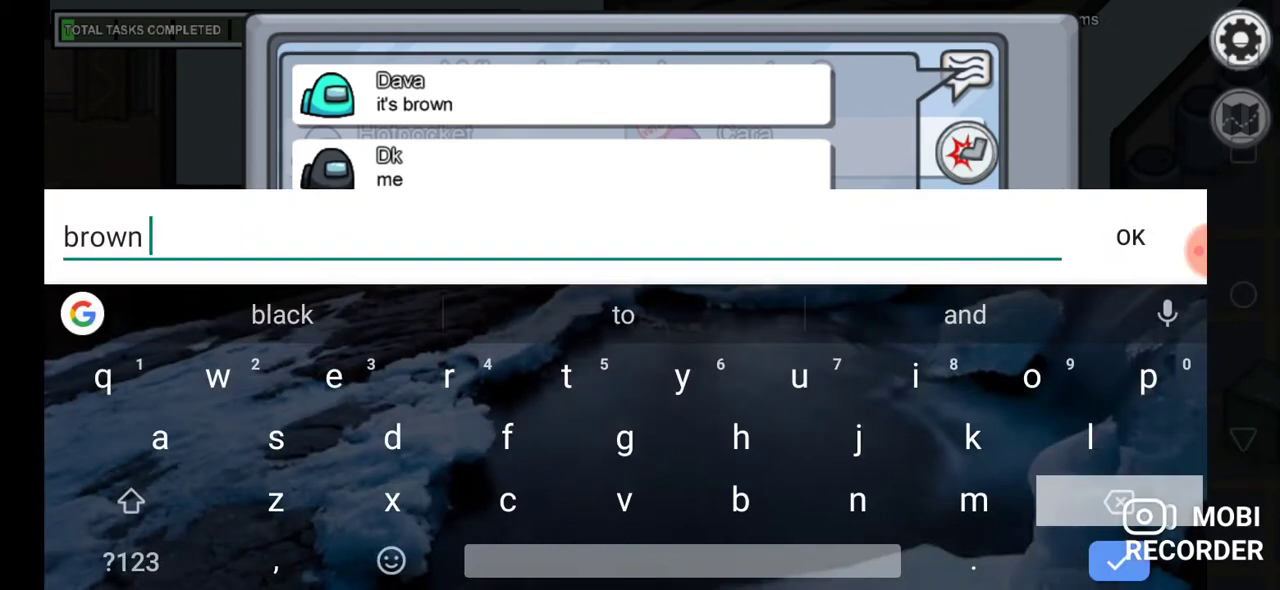
{"action": "left_click", "coordinate": [1130, 237]}
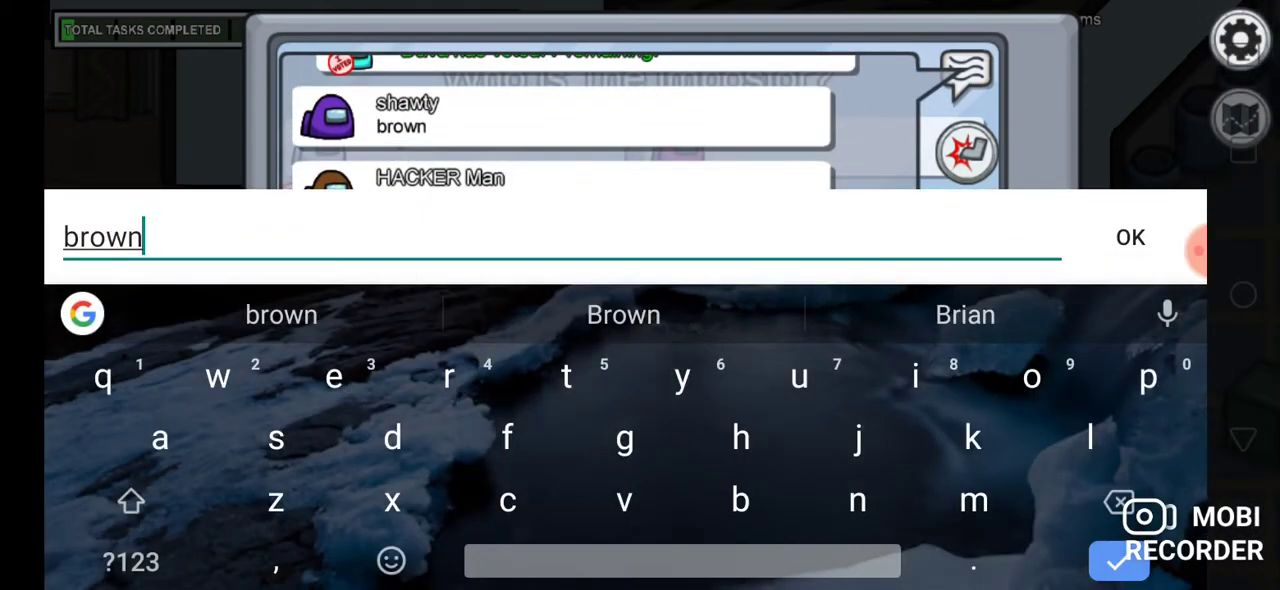
{"action": "left_click", "coordinate": [1130, 237]}
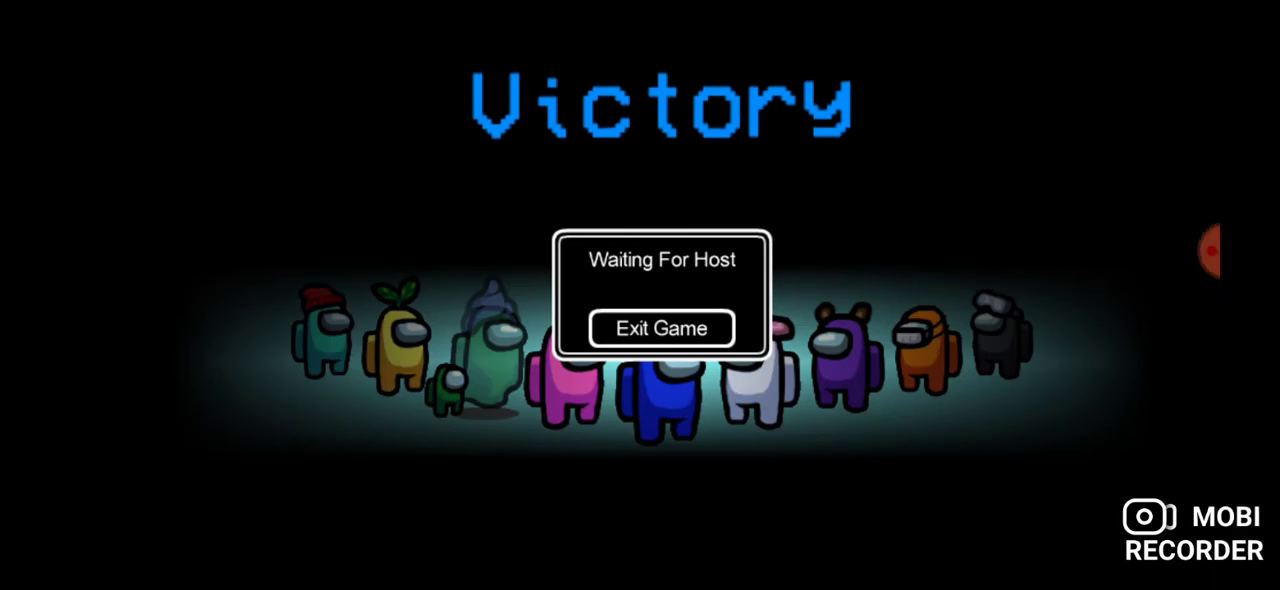
Leave the victory screen and join a listed public Skeld game, lobby BJRWLQ.
{"action": "left_click", "coordinate": [661, 328]}
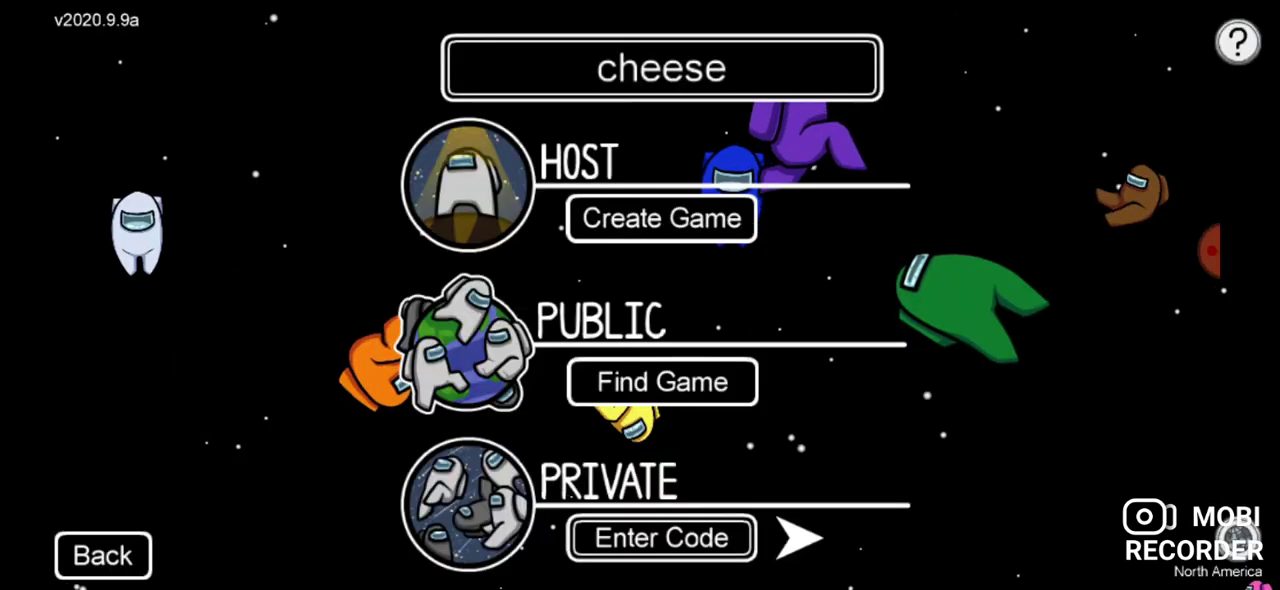
{"action": "left_click", "coordinate": [661, 382]}
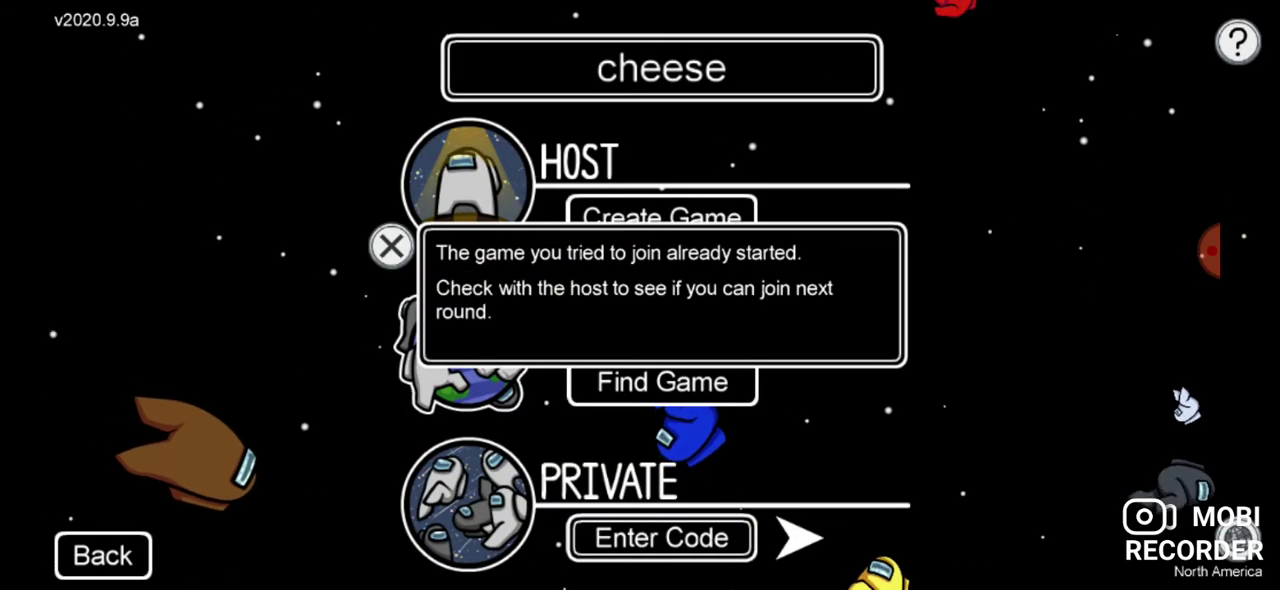
{"action": "left_click", "coordinate": [390, 246]}
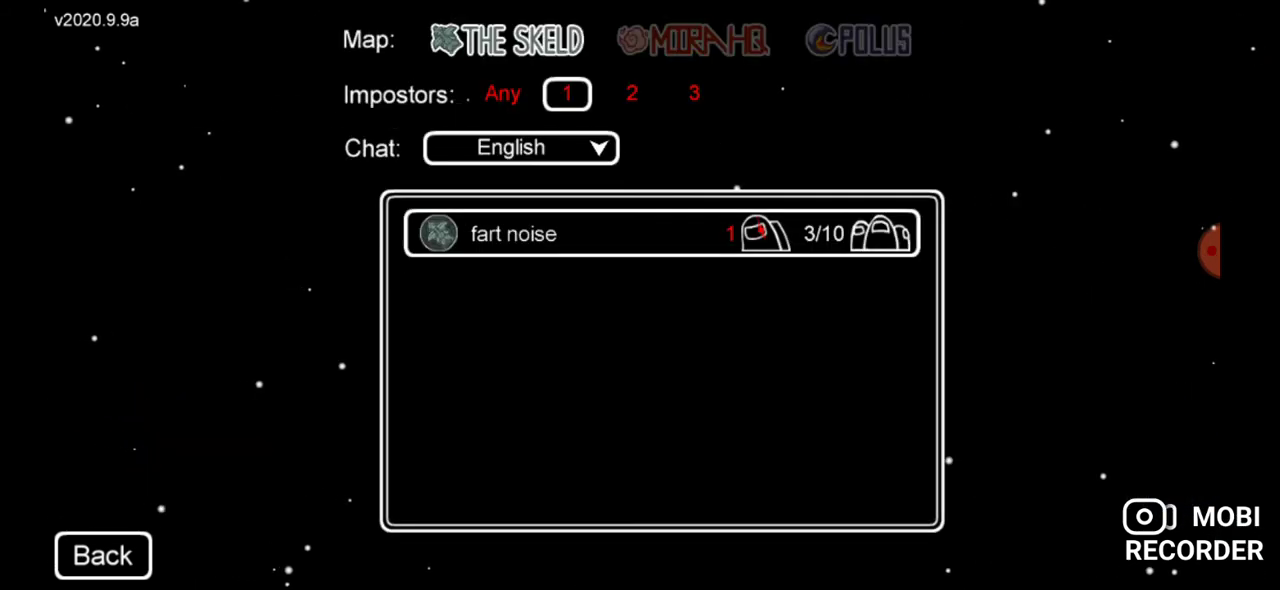
{"action": "left_click", "coordinate": [660, 234]}
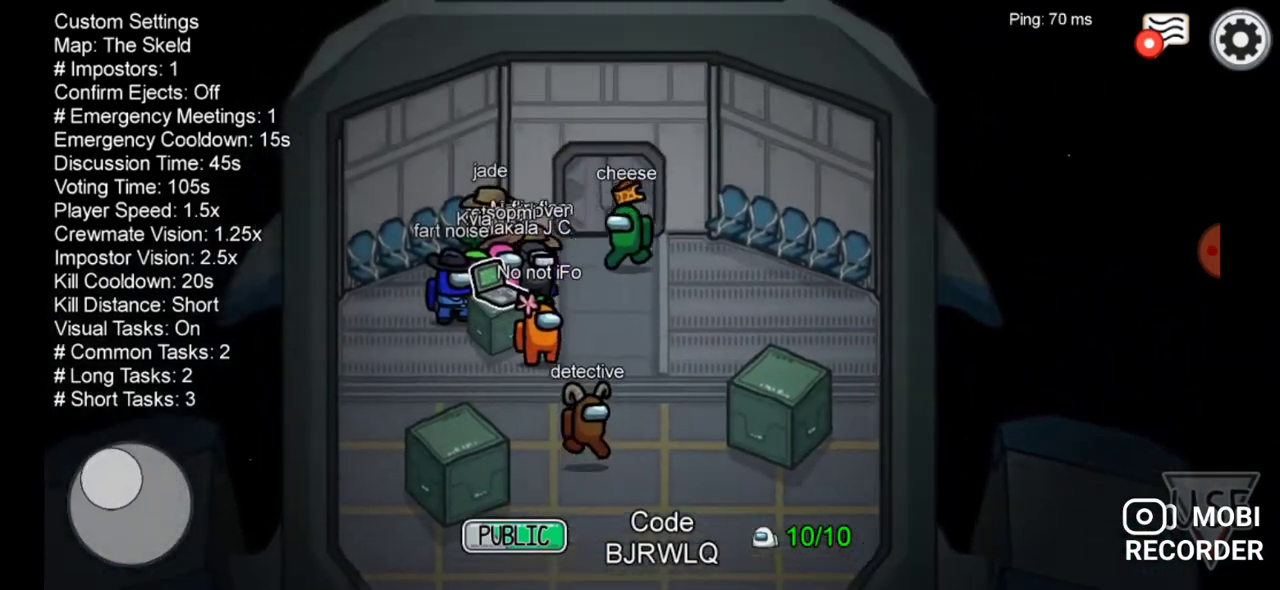
Toggle the lobby chat bubble to read the other players' 'who left' messages.
{"action": "left_click", "coordinate": [1163, 38]}
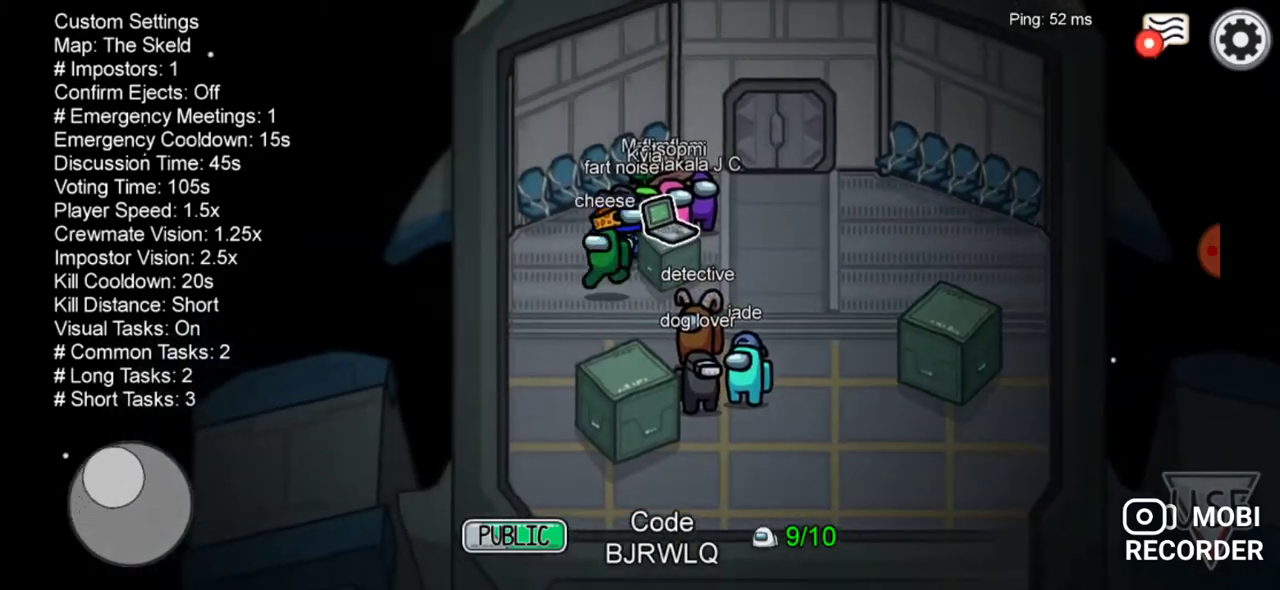
{"action": "left_click", "coordinate": [1163, 38]}
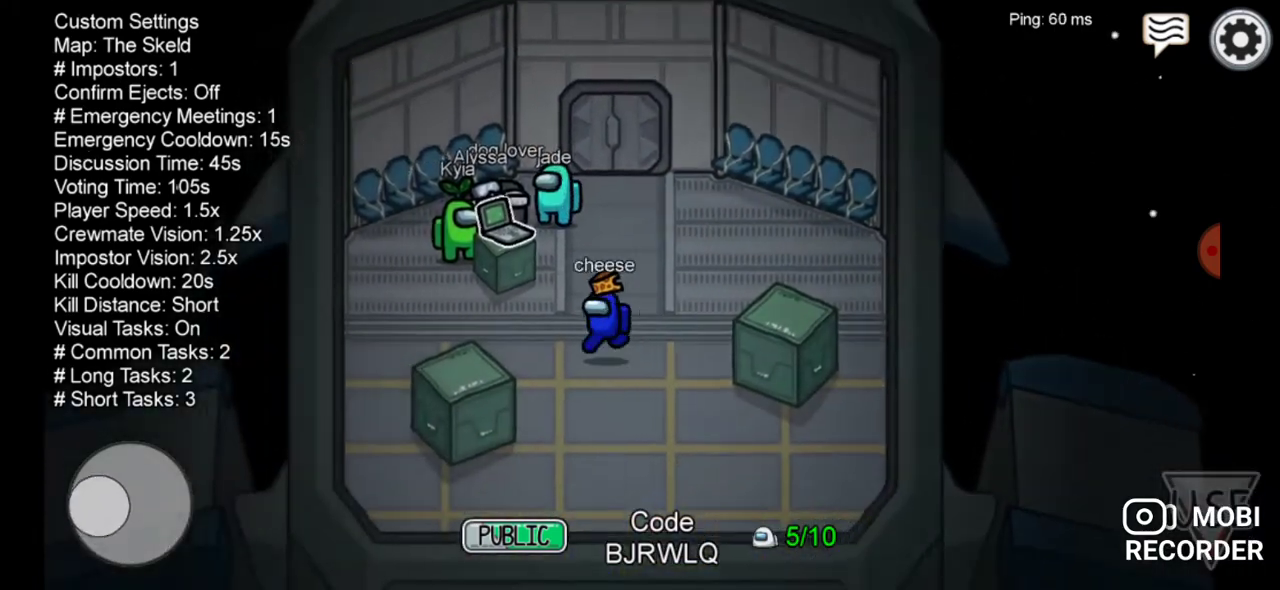
{"action": "left_click", "coordinate": [1165, 35]}
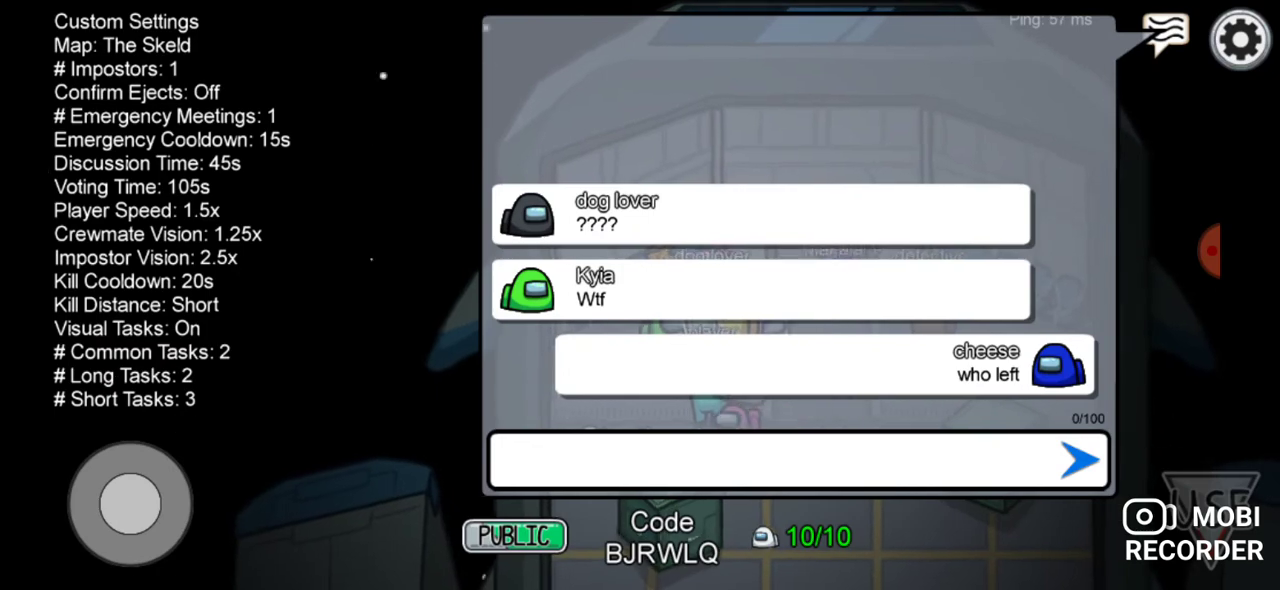
Close the lobby chat and wait out the countdown until the impostor round starts.
{"action": "left_click", "coordinate": [1163, 38]}
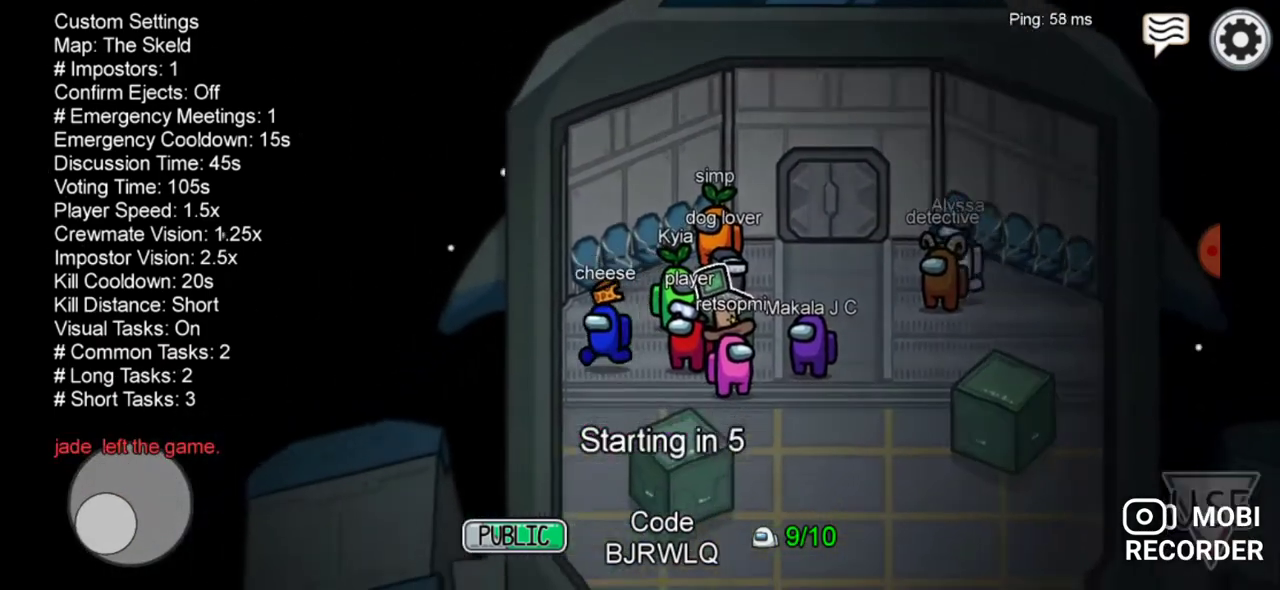
{"action": "left_click", "coordinate": [1165, 35]}
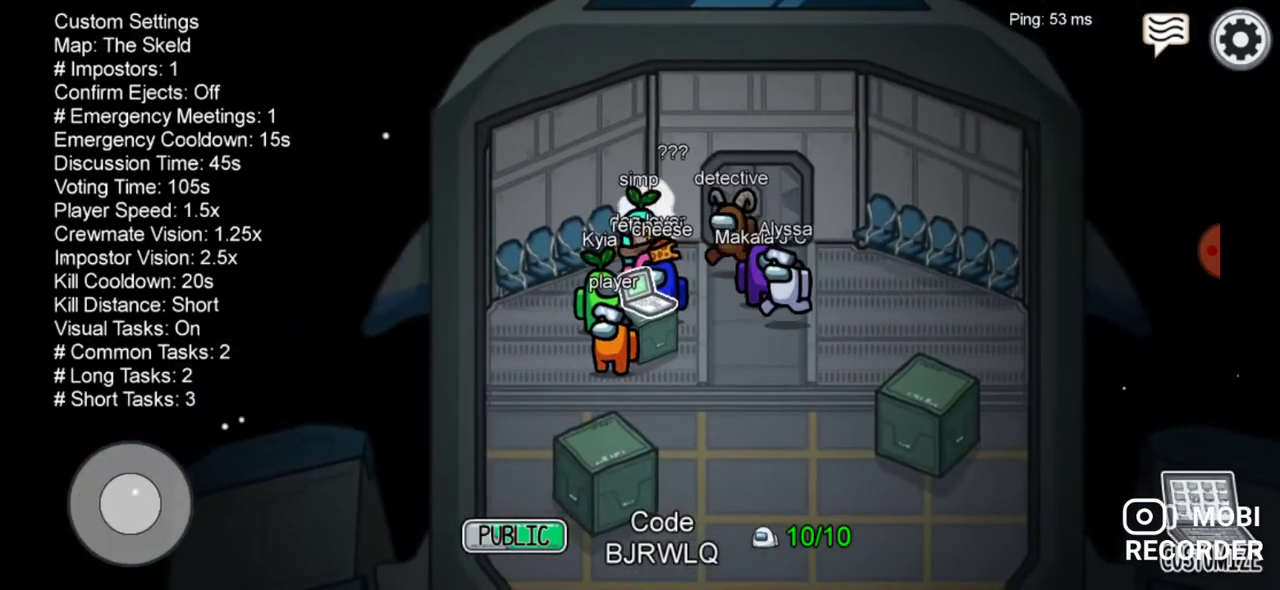
{"action": "left_click", "coordinate": [1165, 33]}
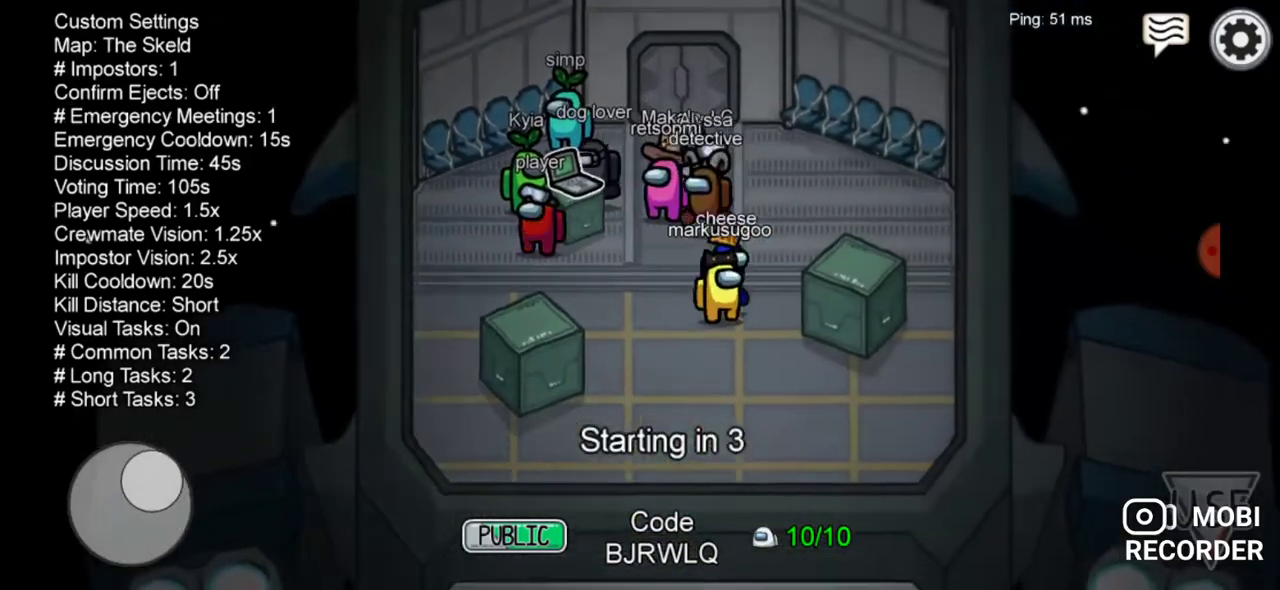
{"action": "left_click", "coordinate": [1164, 37]}
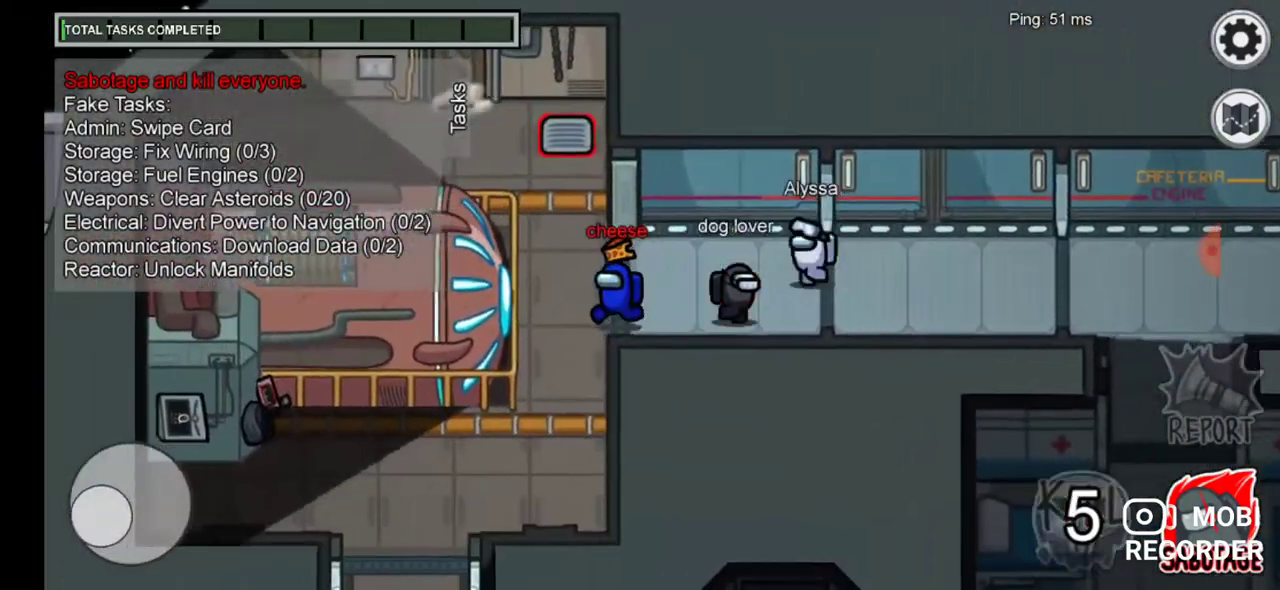
Check the sabotage map, then walk the blue crewmate toward Upper Engine.
{"action": "left_click", "coordinate": [1240, 118]}
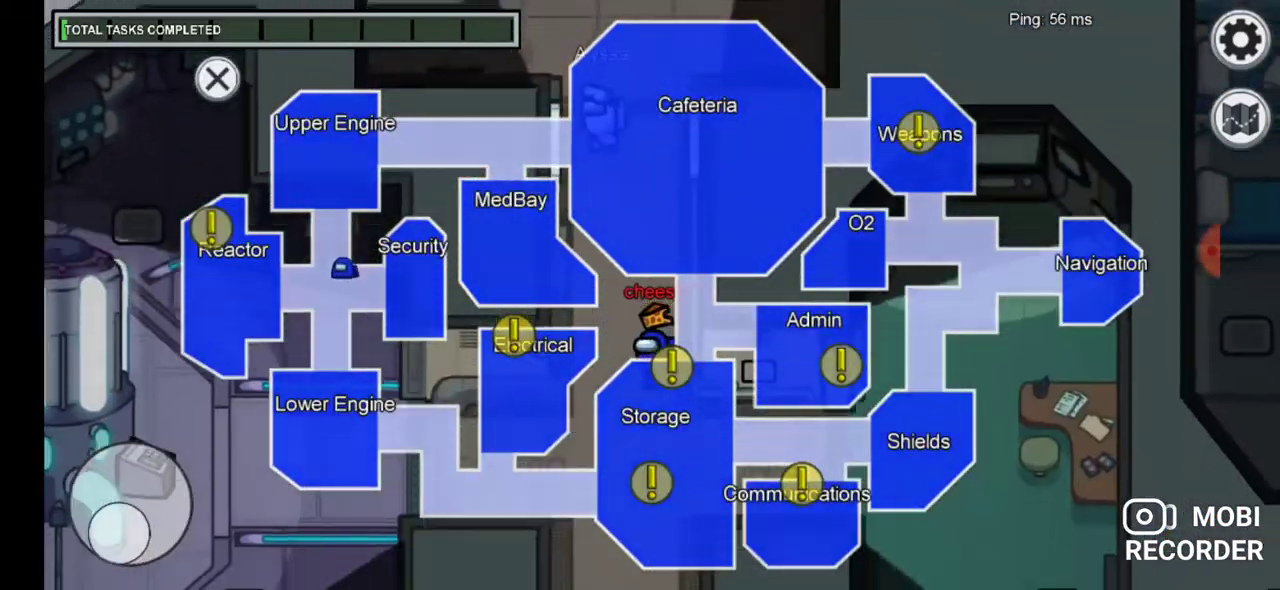
{"action": "left_click", "coordinate": [216, 79]}
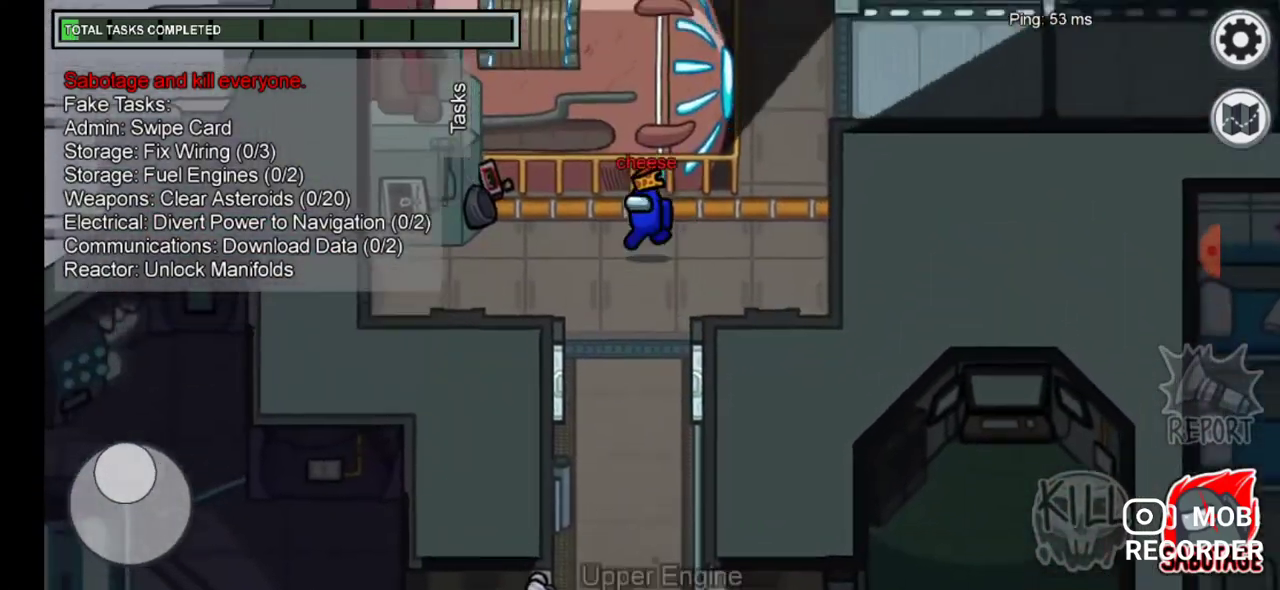
{"action": "left_click_drag", "start_coordinate": [130, 505], "coordinate": [180, 500]}
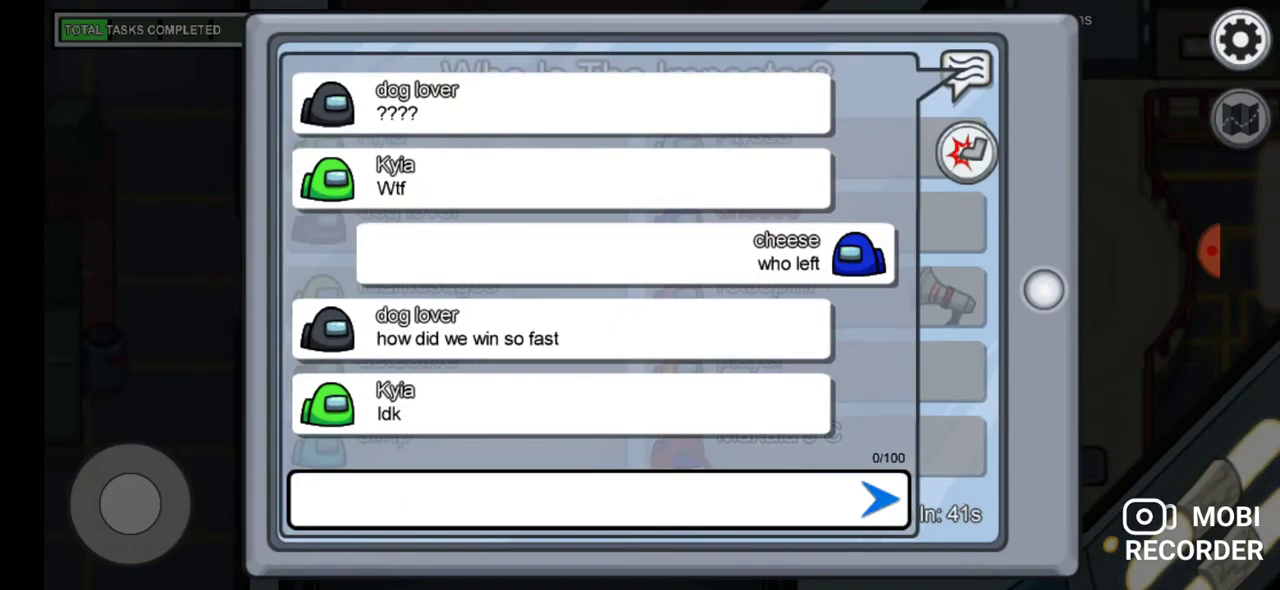
Send 'where' and then 'no it's orange' in the meeting chat.
{"action": "left_click", "coordinate": [595, 500]}
{"action": "type", "text": "where"}
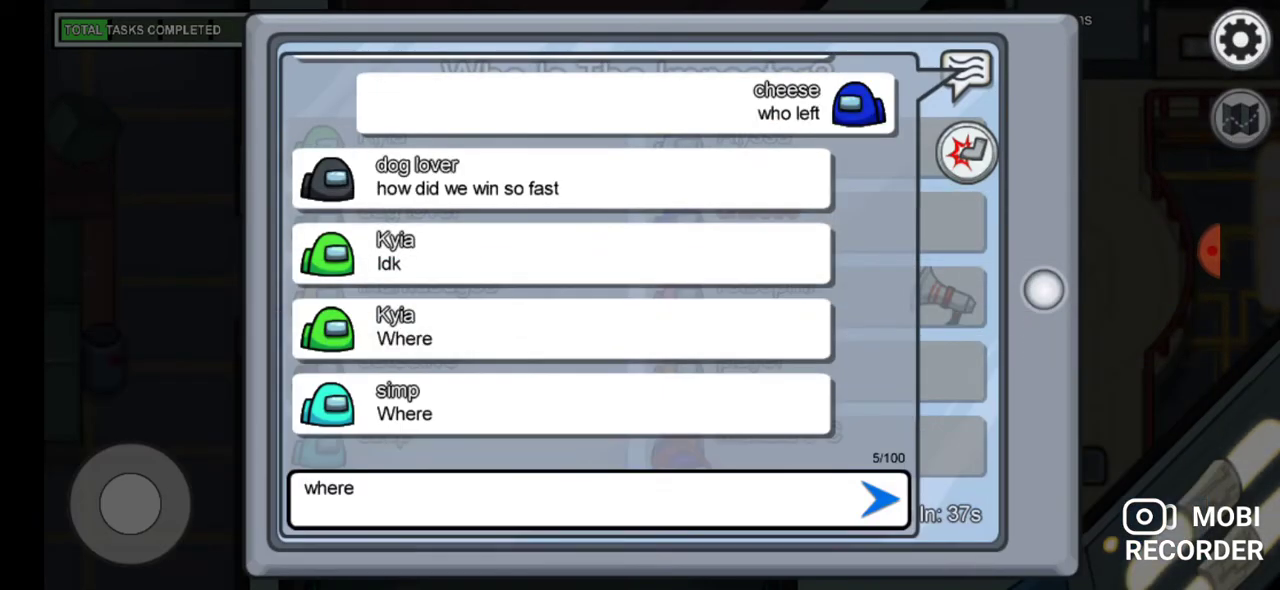
{"action": "left_click", "coordinate": [878, 500]}
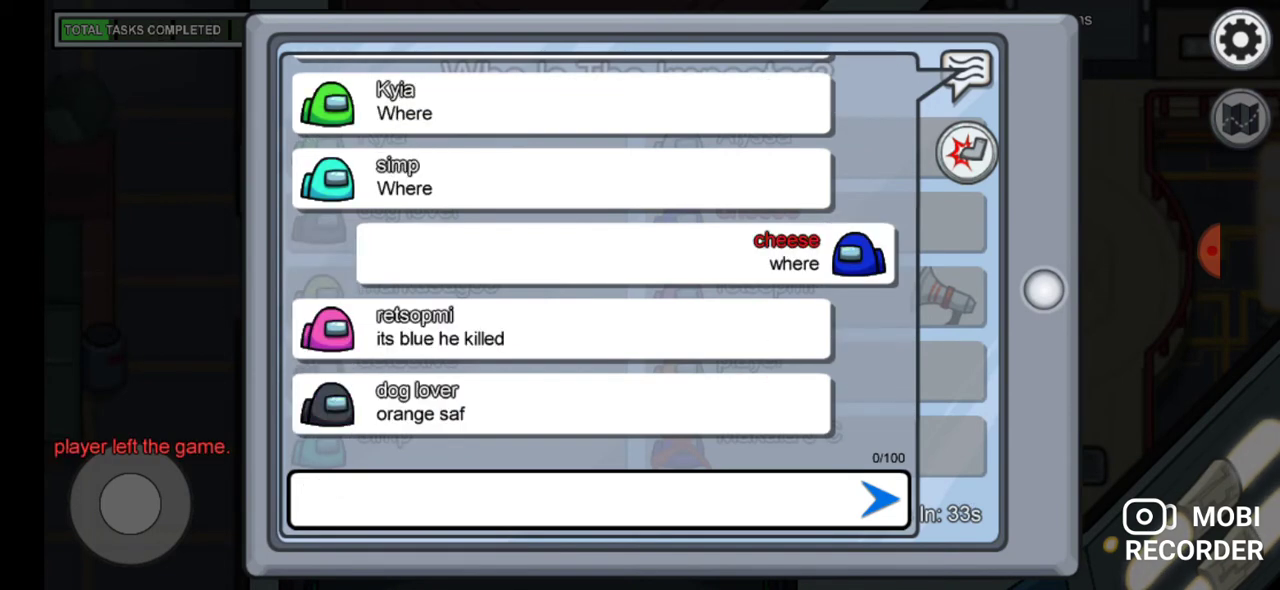
{"action": "left_click", "coordinate": [590, 500]}
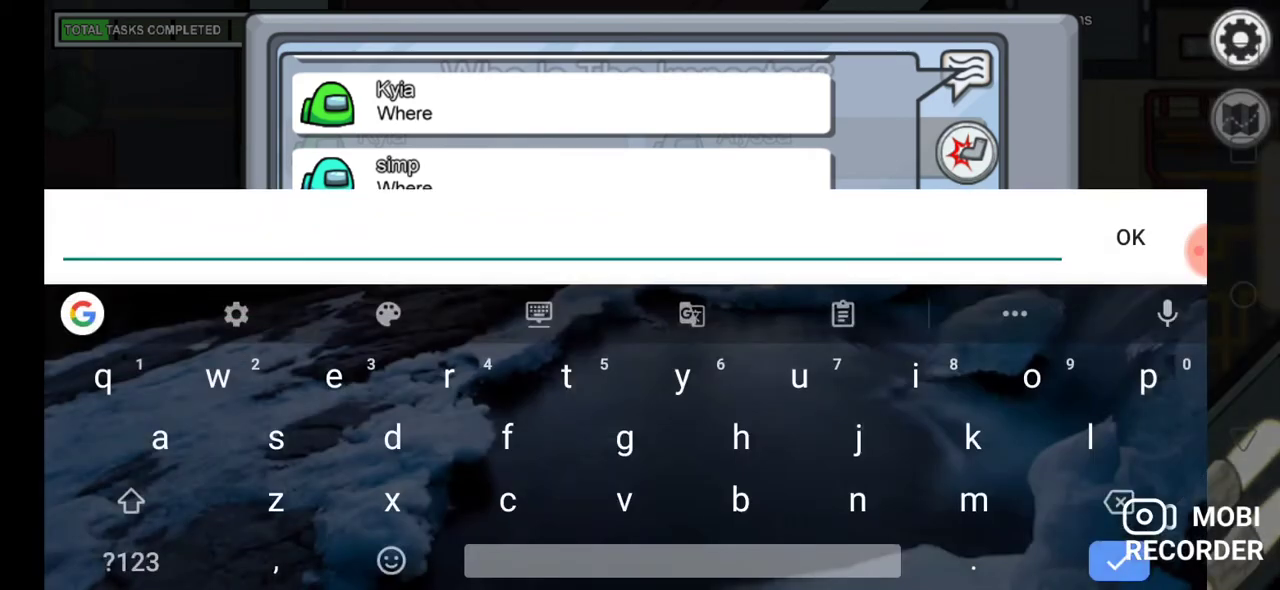
{"action": "type", "text": "no it's"}
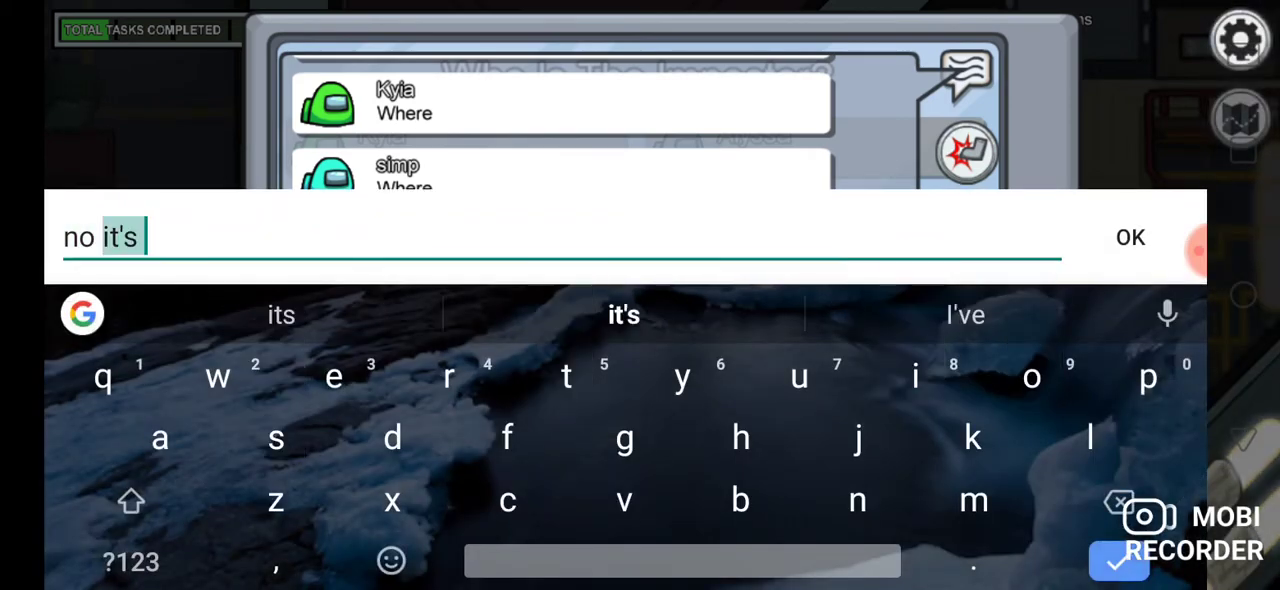
{"action": "type", "text": "orange"}
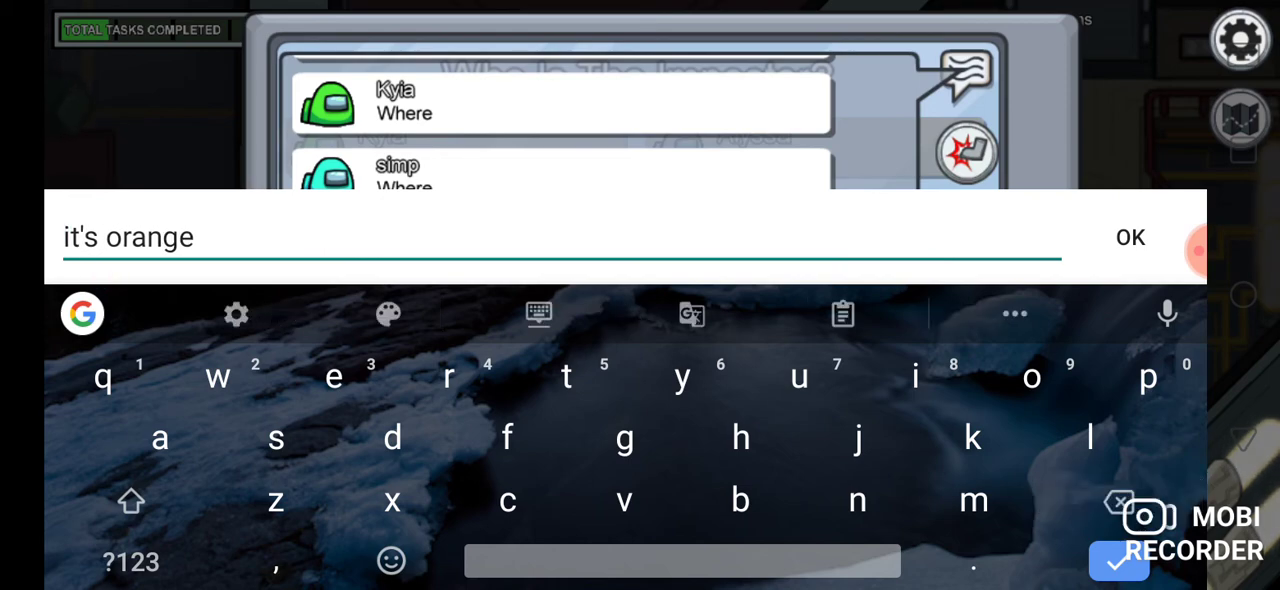
{"action": "left_click", "coordinate": [1130, 237]}
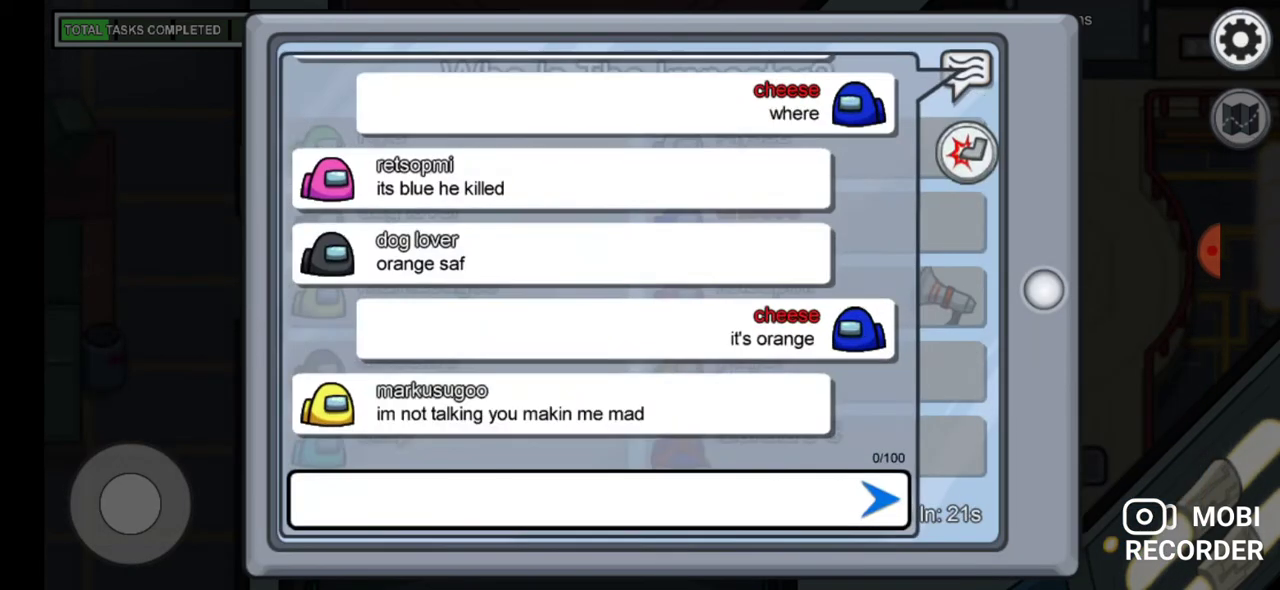
Post 'orange vented' in the meeting chat and scroll up through messages.
{"action": "left_click", "coordinate": [596, 500]}
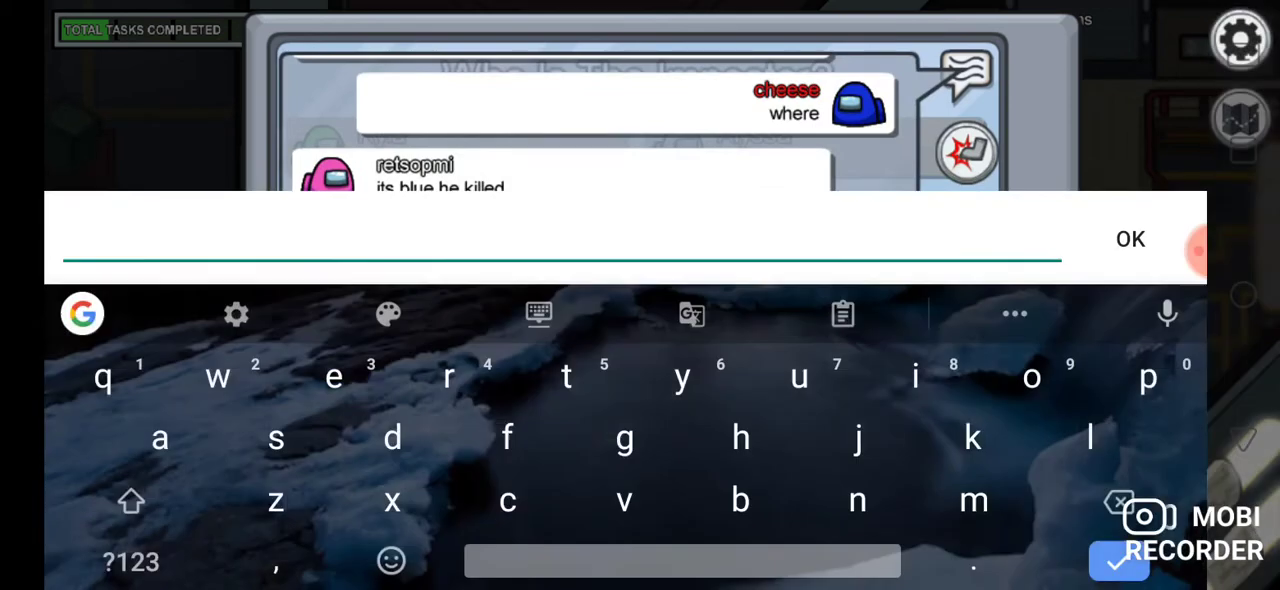
{"action": "type", "text": "oel"}
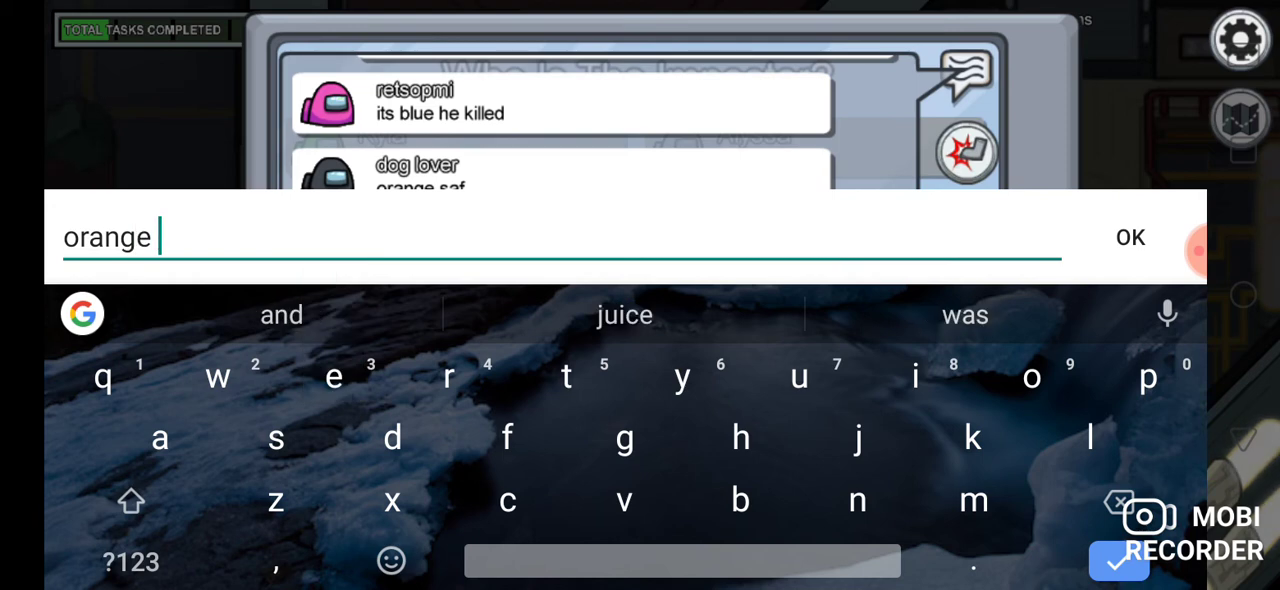
{"action": "type", "text": "vented"}
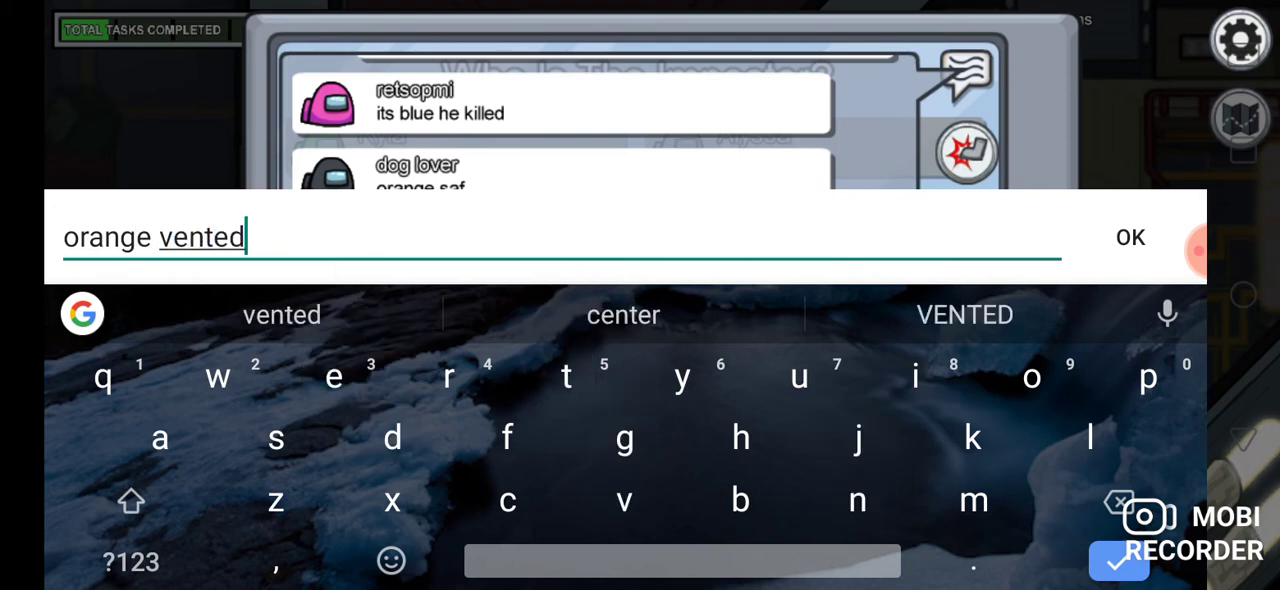
{"action": "left_click", "coordinate": [1130, 237]}
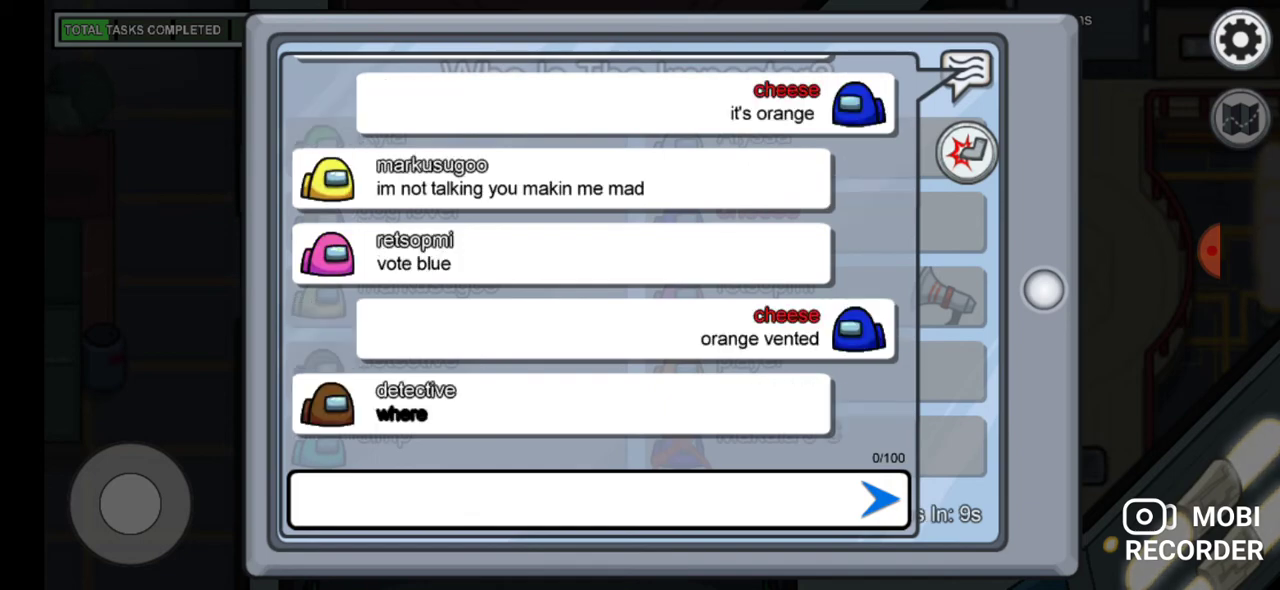
{"action": "scroll", "scroll_direction": "up", "scroll_amount": 3}
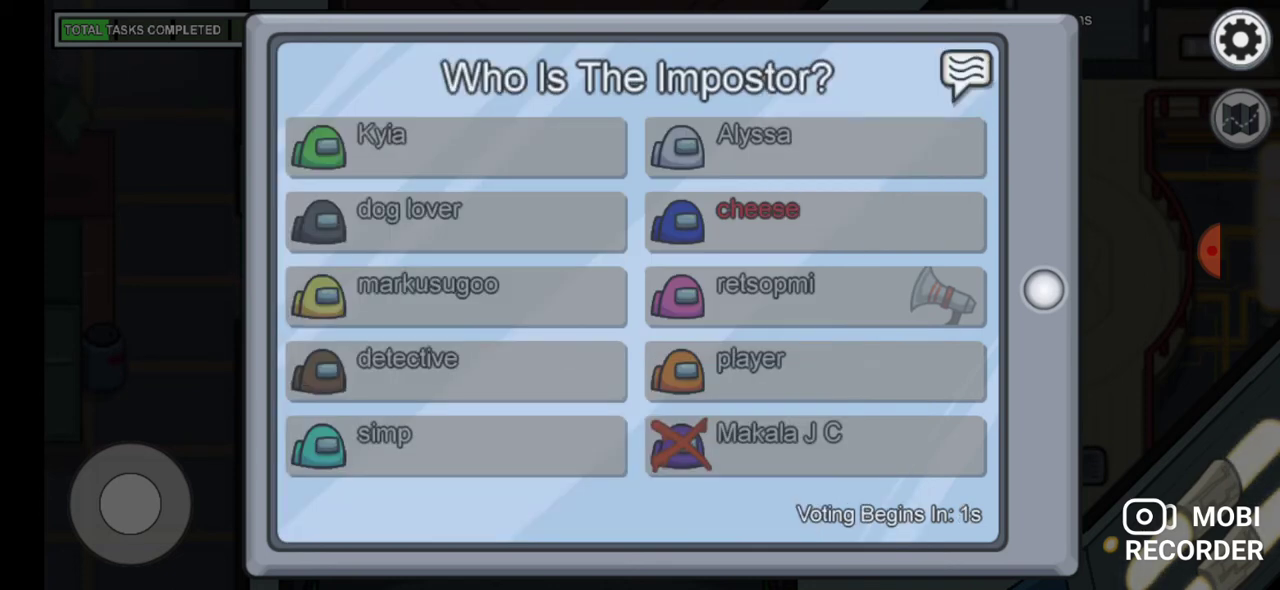
Read the newest meeting chat, then select cheese on the ballot.
{"action": "left_click", "coordinate": [810, 372]}
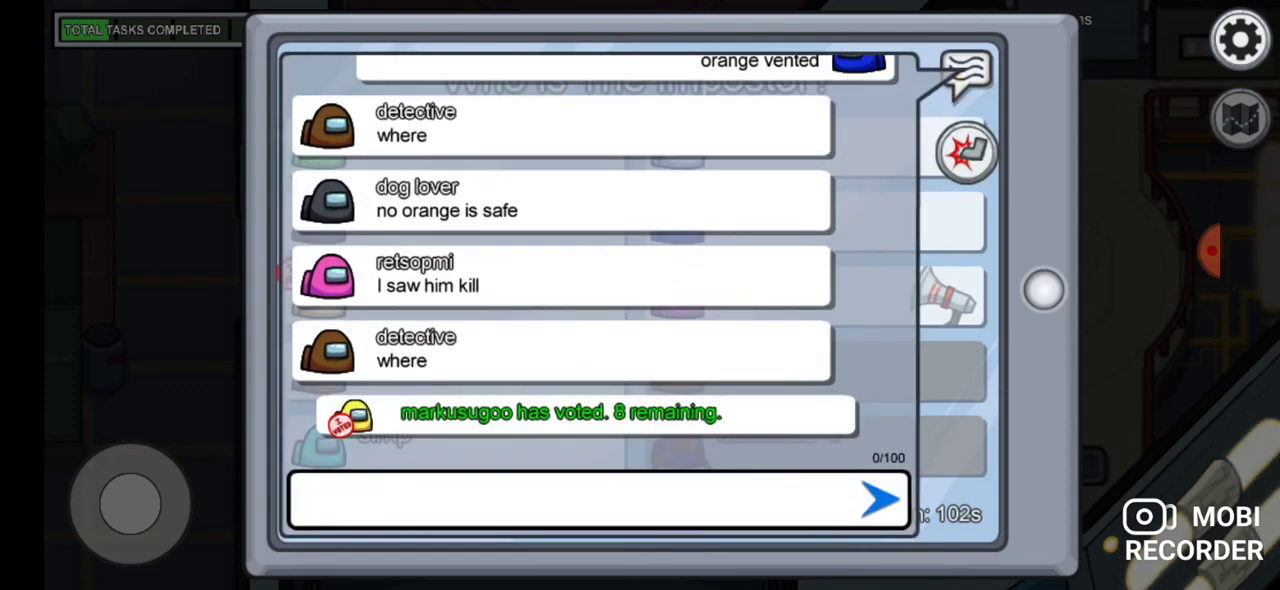
{"action": "left_click", "coordinate": [964, 77]}
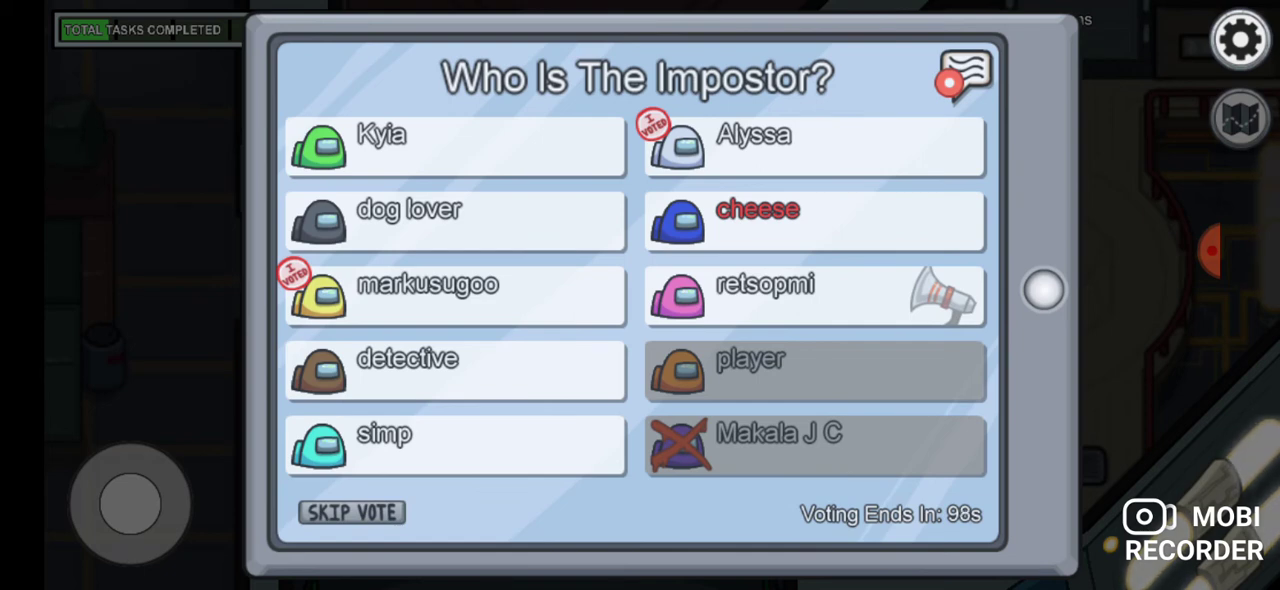
{"action": "left_click", "coordinate": [757, 210]}
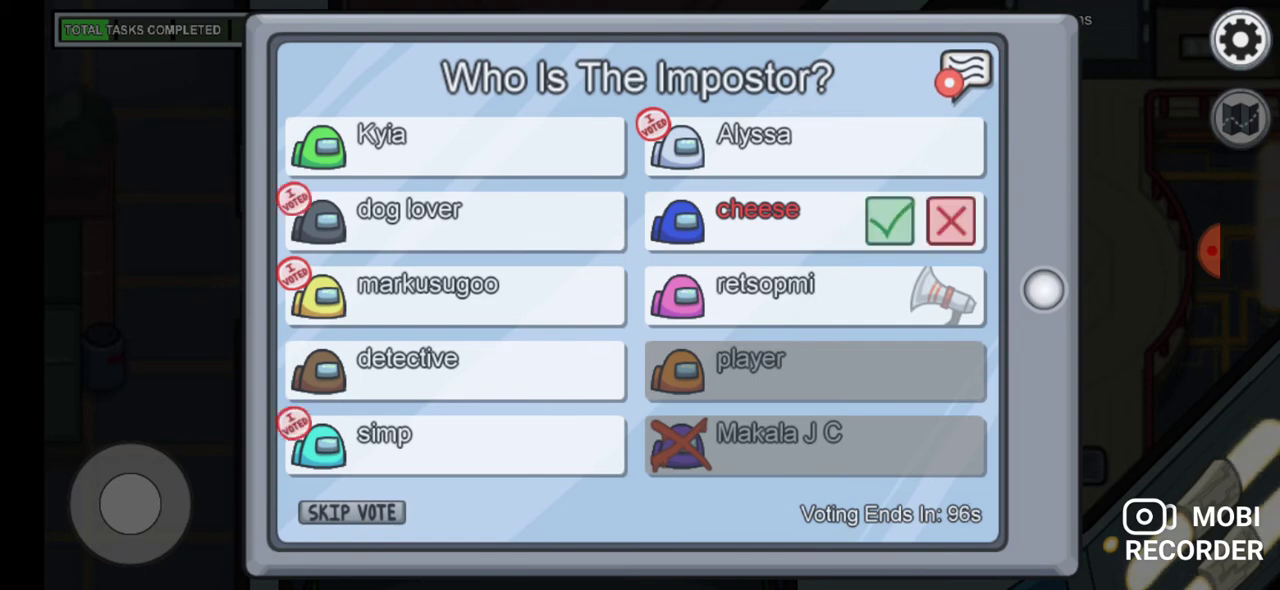